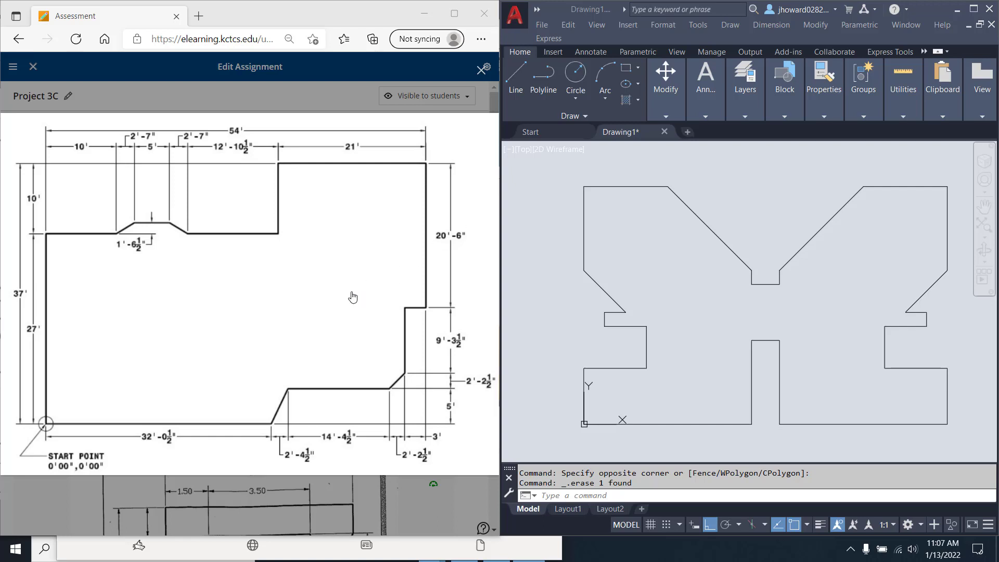
mouse_move(381, 262)
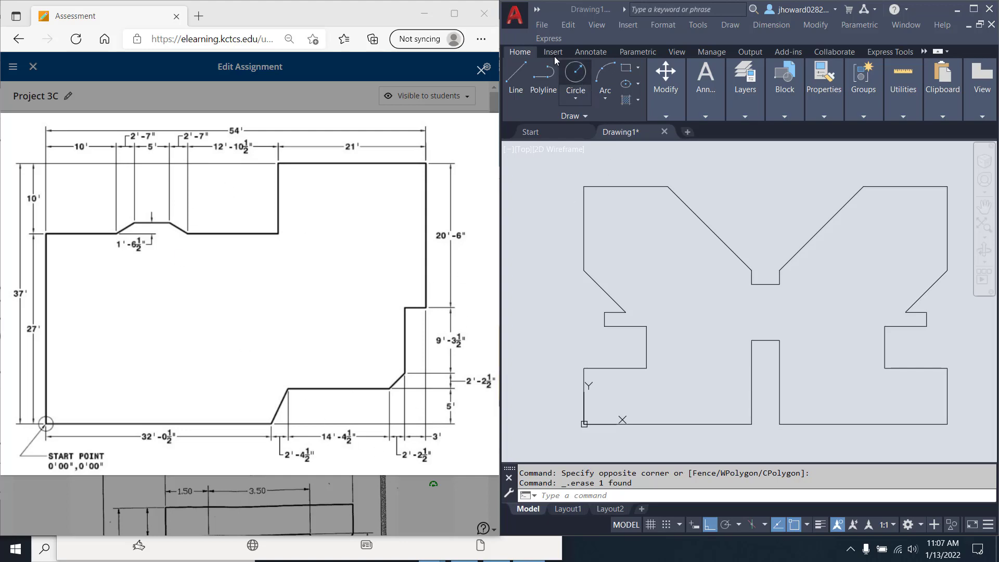
Begin a new drawing through the Advanced Setup wizard with Architectural units.
click(541, 24)
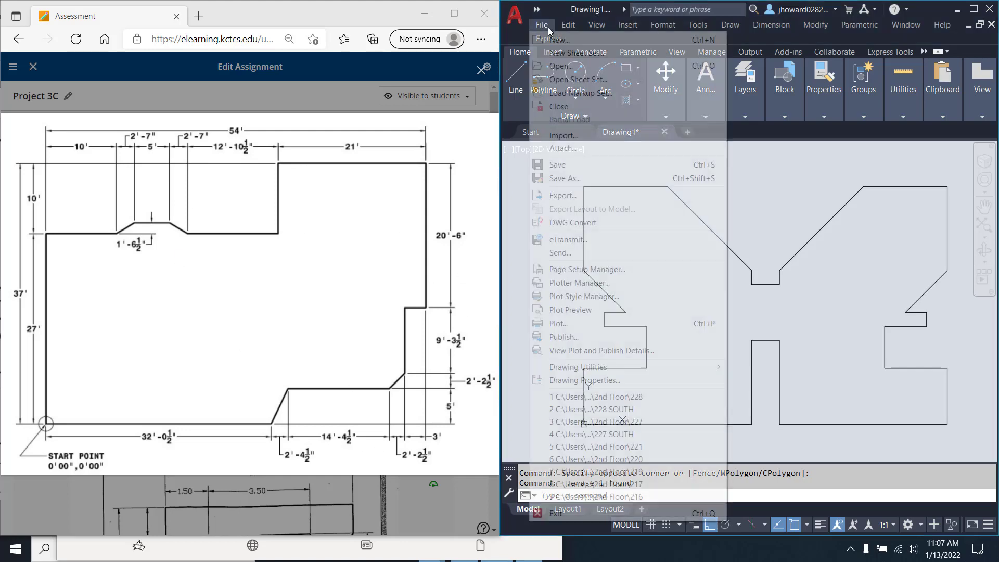
click(558, 40)
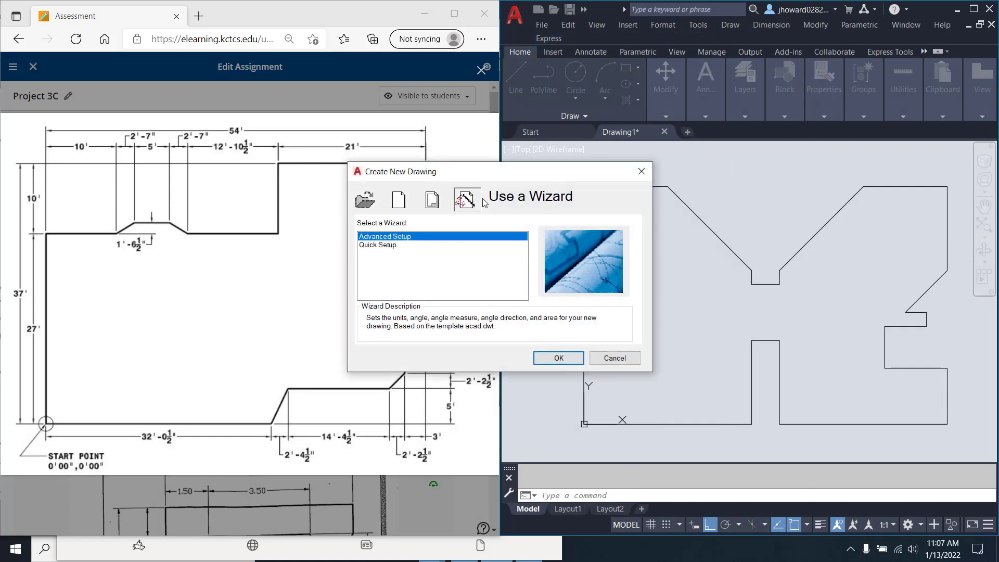
click(558, 357)
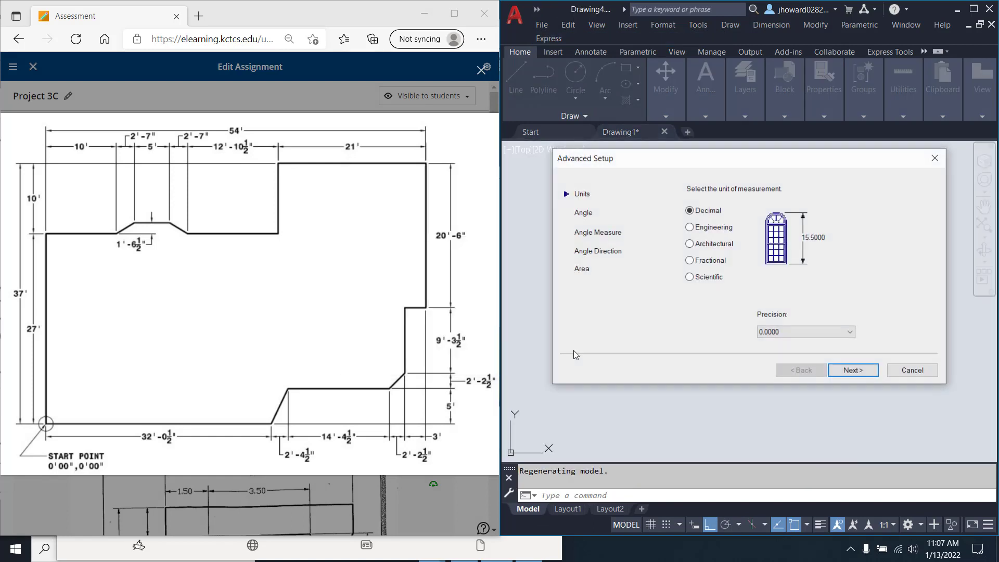
click(690, 243)
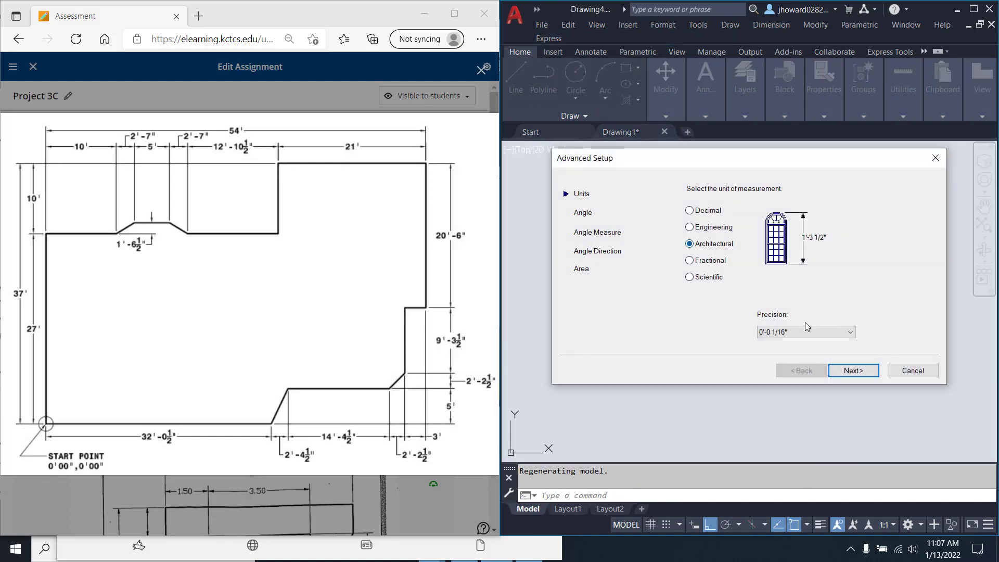
click(852, 370)
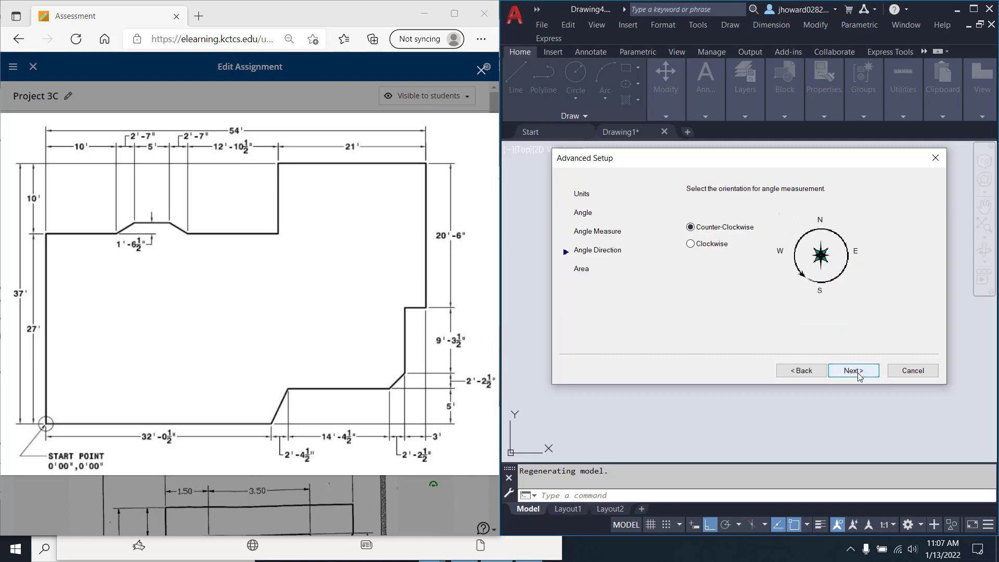
click(853, 370)
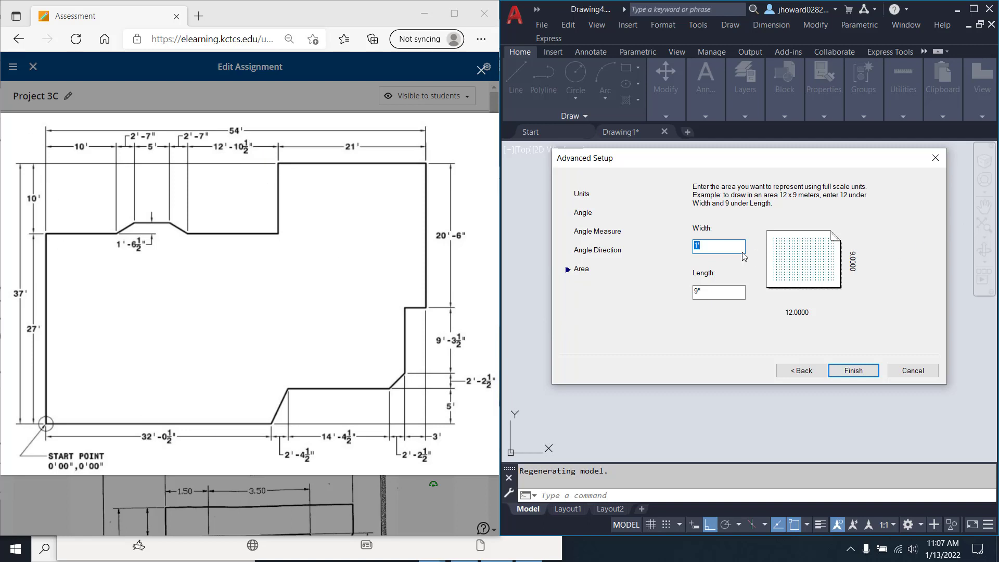
Set the drawing area to 80' by 80' and finish creating the drawing.
text(8)
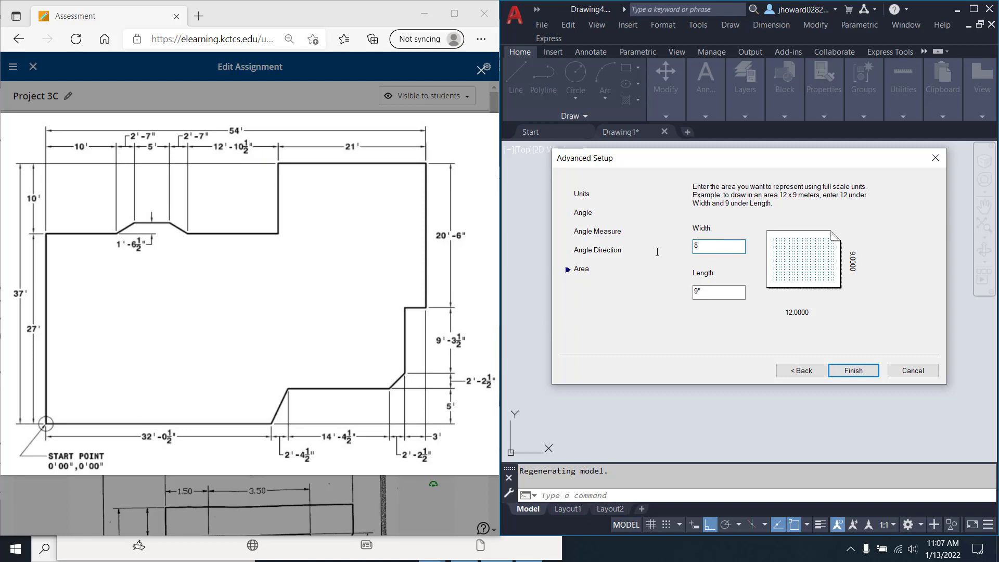
text(0')
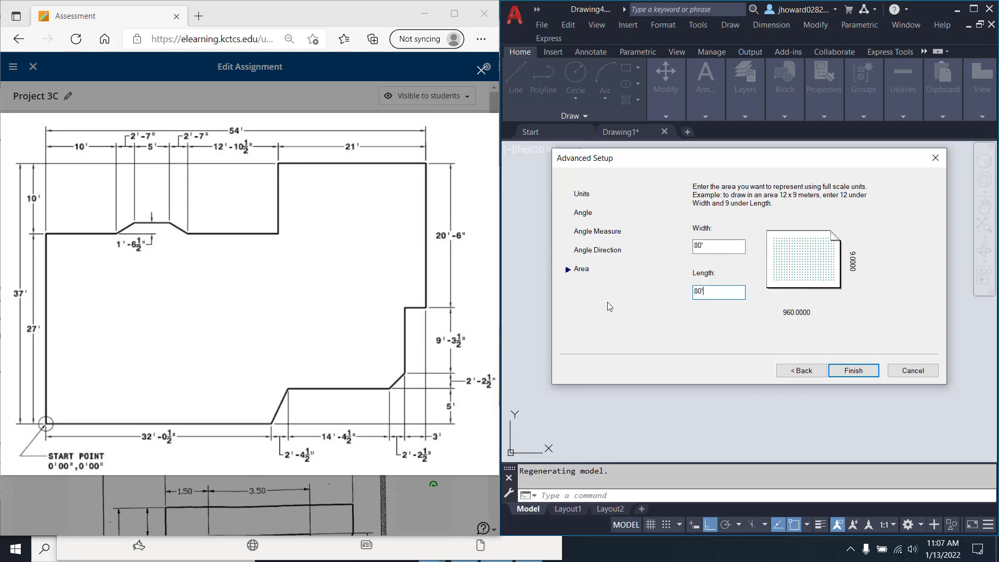
click(852, 370)
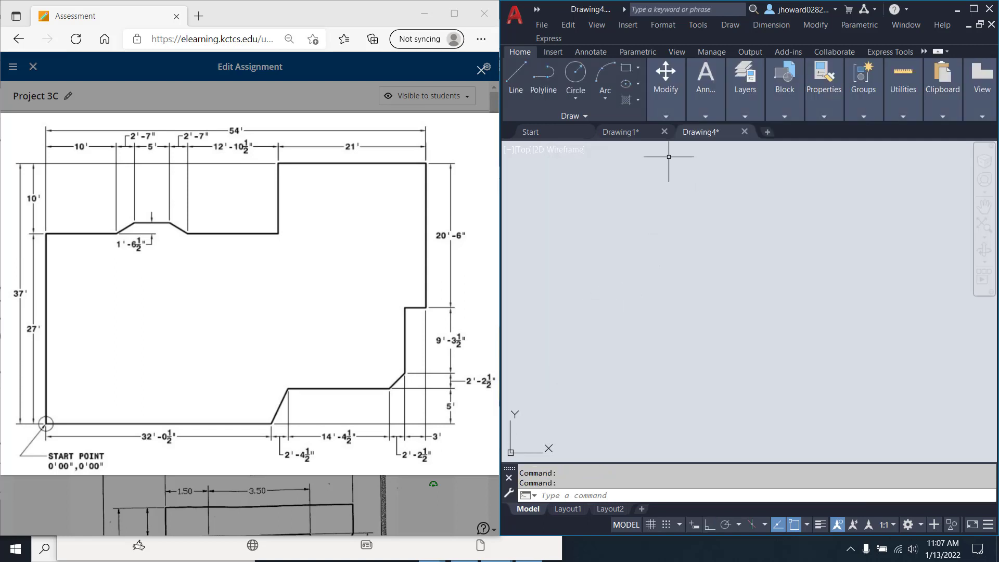
Draw the left wall as a line from 0,0 to @0,27'.
drag(500, 165, 489, 165)
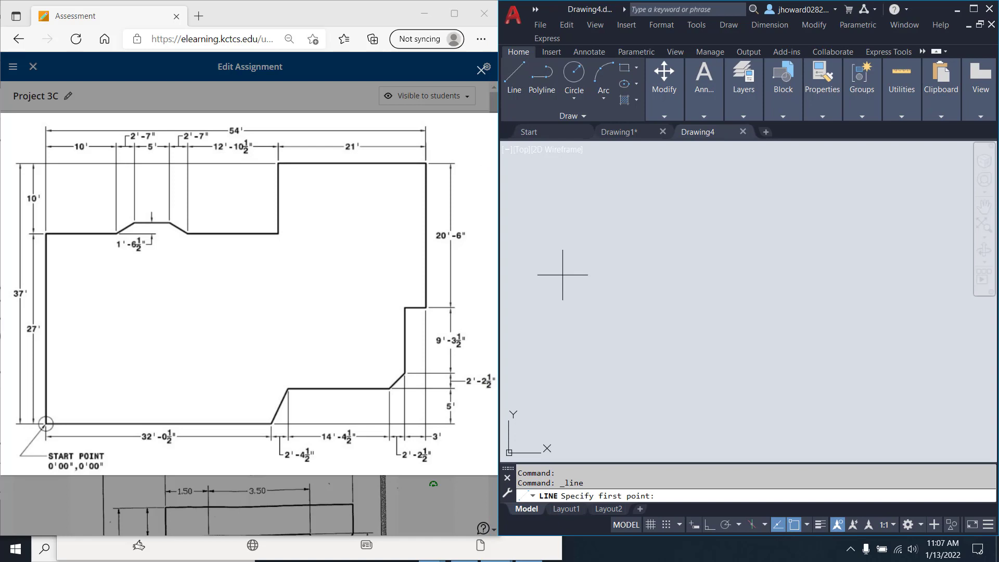
text(0,0)
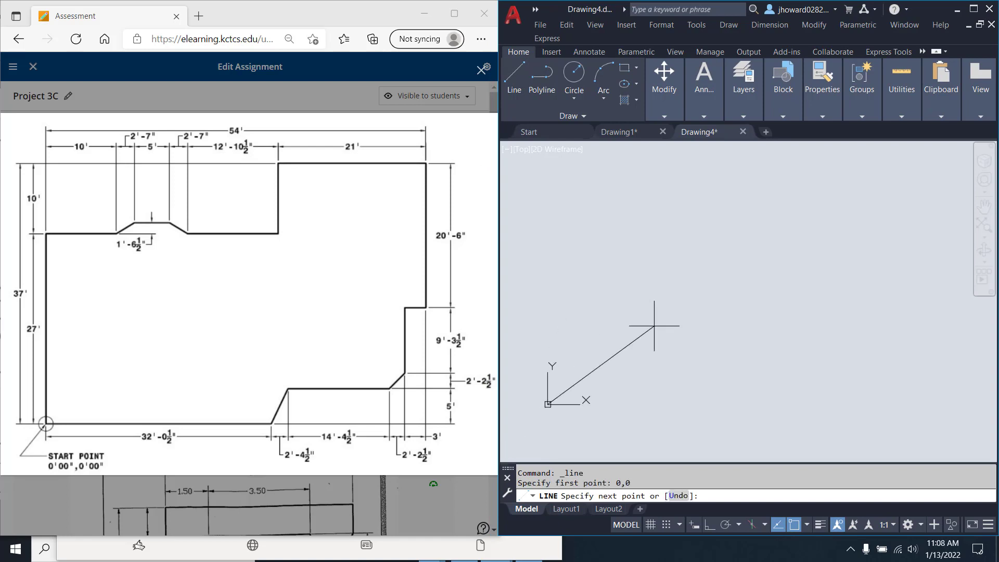
mouse_move(580, 364)
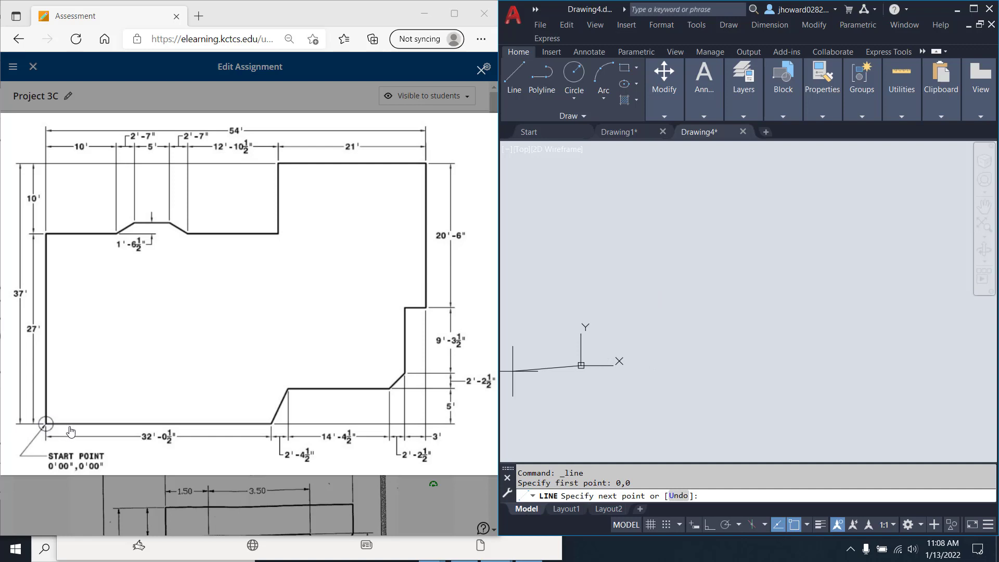
mouse_move(59, 391)
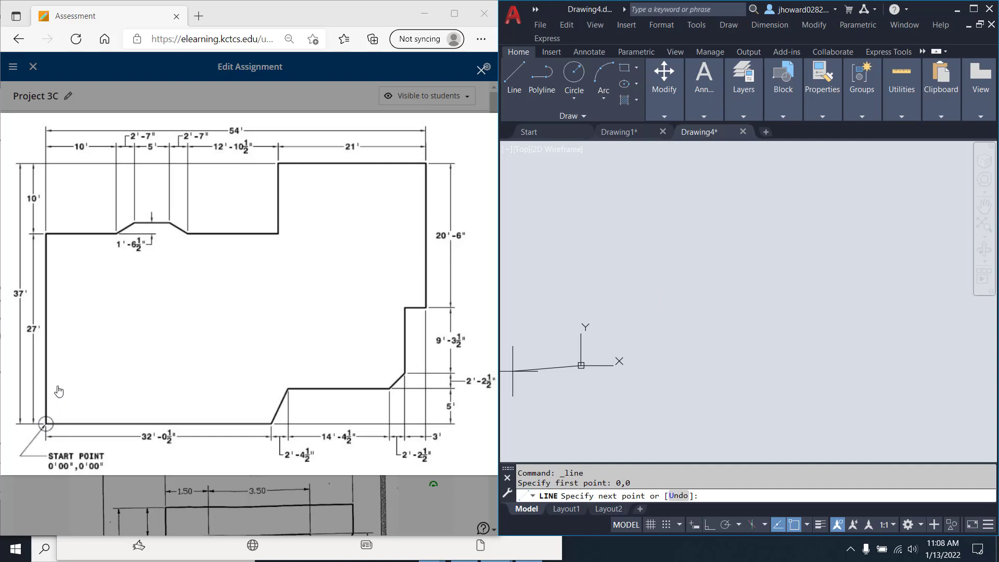
mouse_move(106, 238)
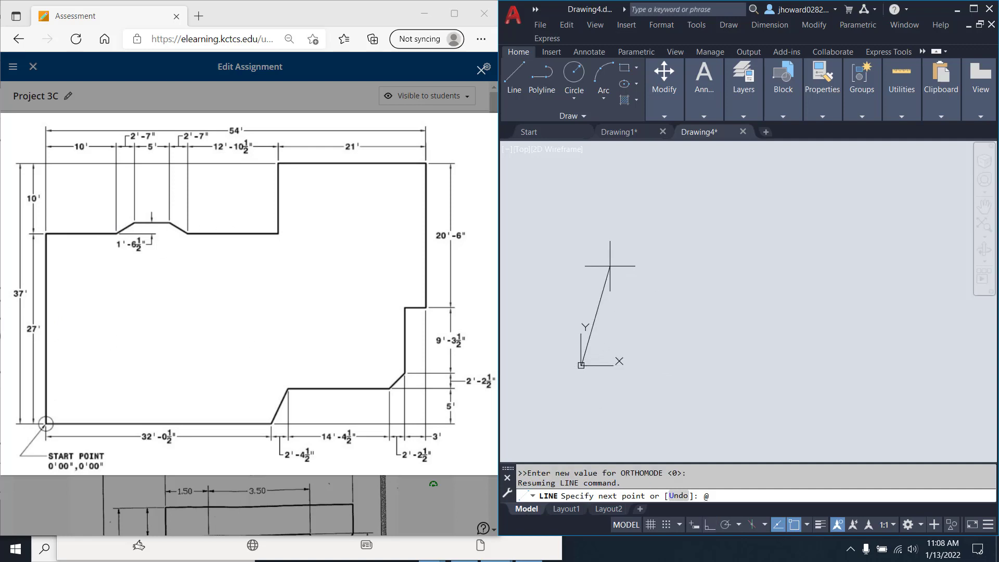
text(@0,27)
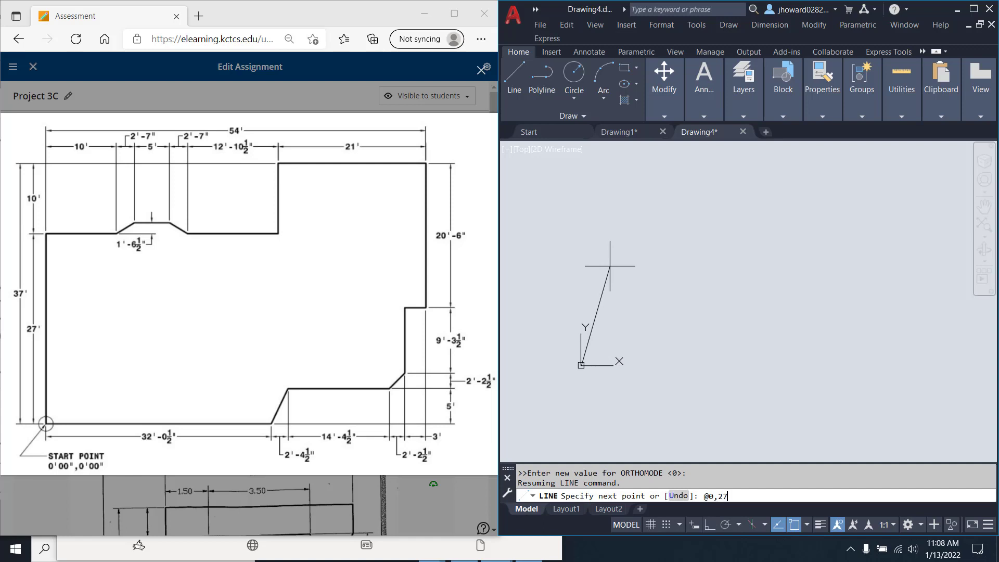
text(')
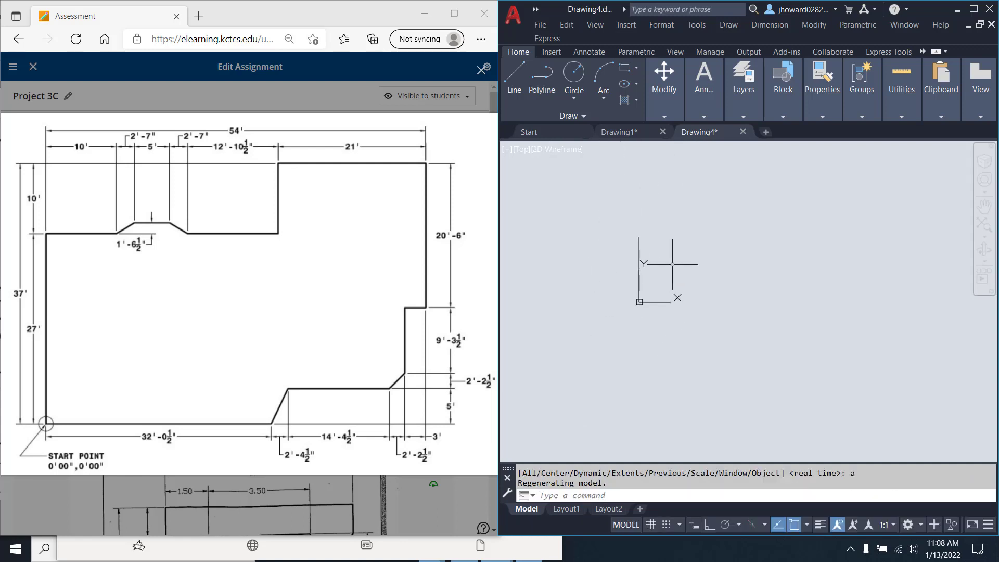
click(514, 72)
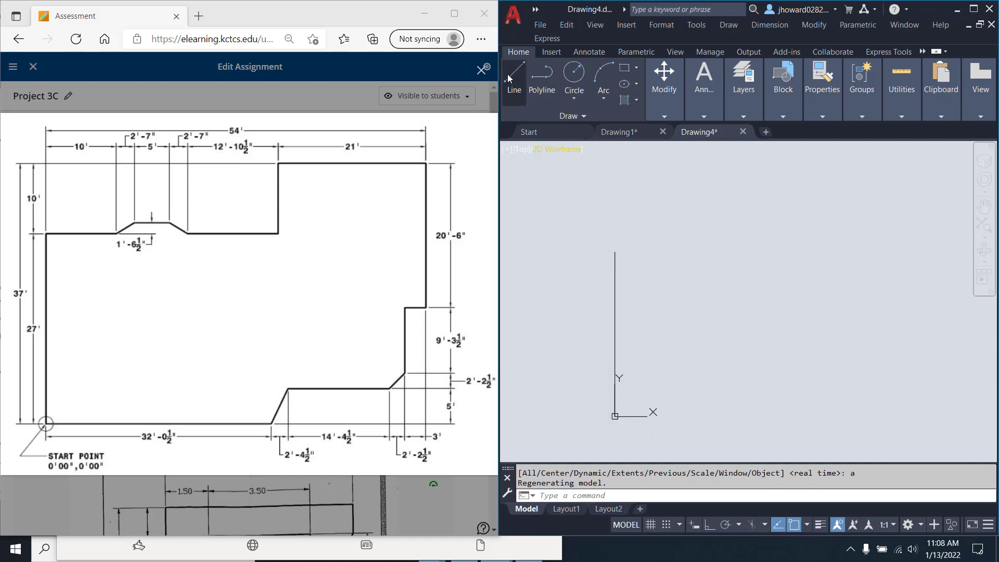
click(513, 75)
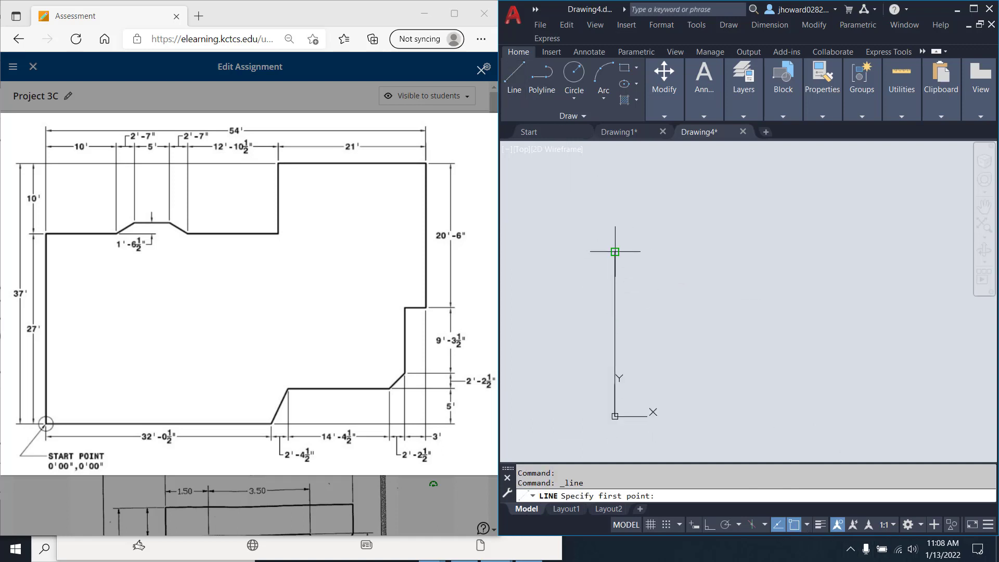
click(554, 249)
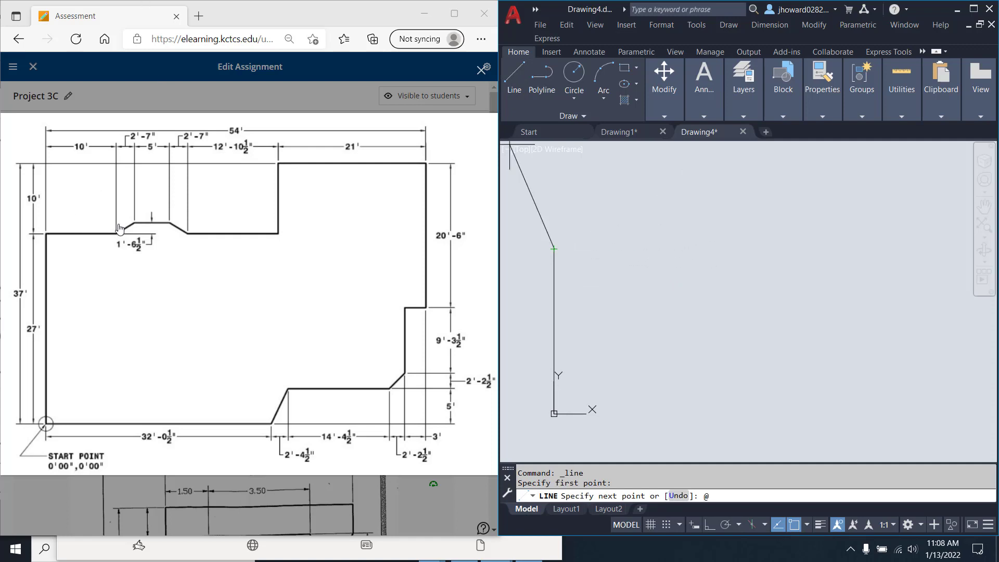
mouse_move(117, 237)
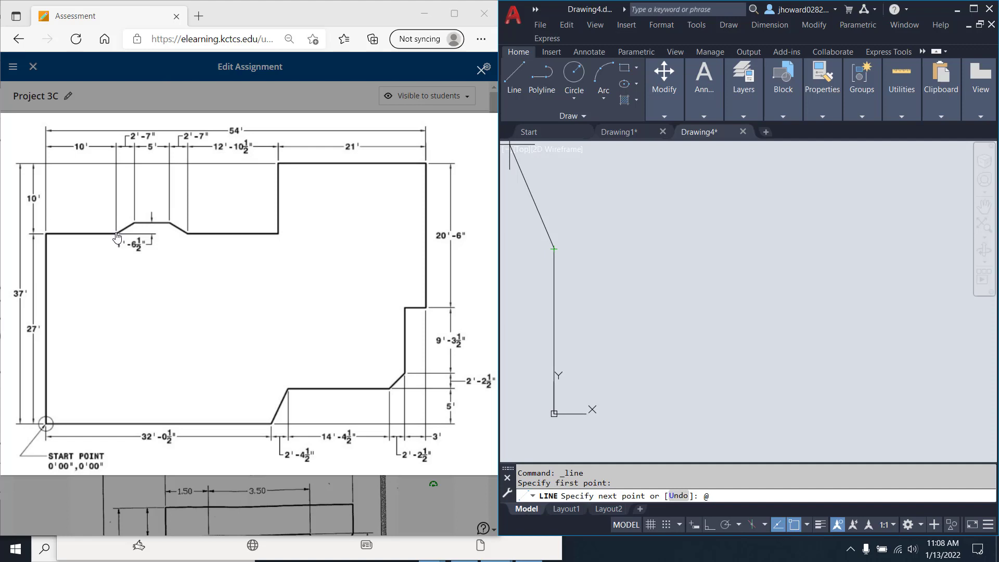
text(10)
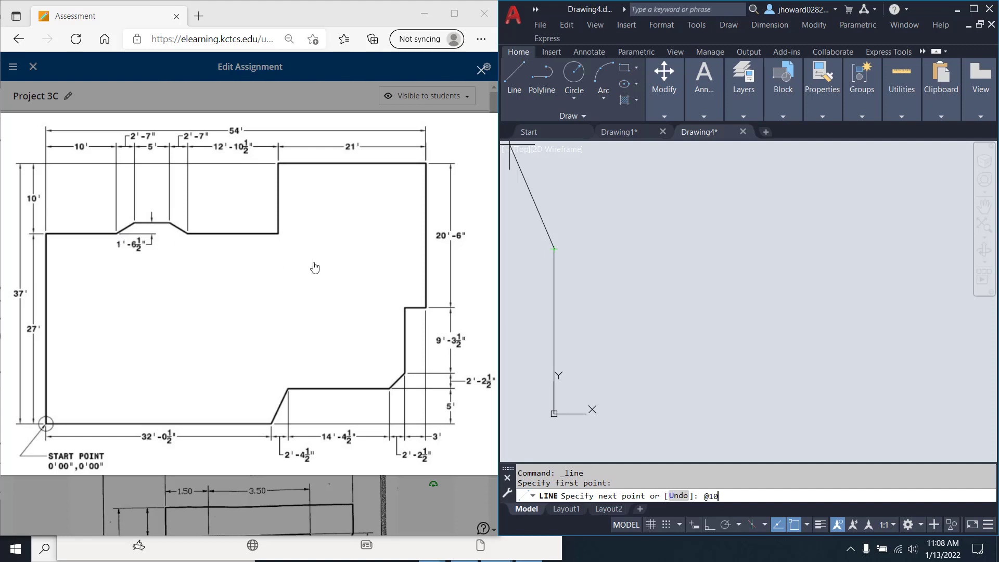
text(',0)
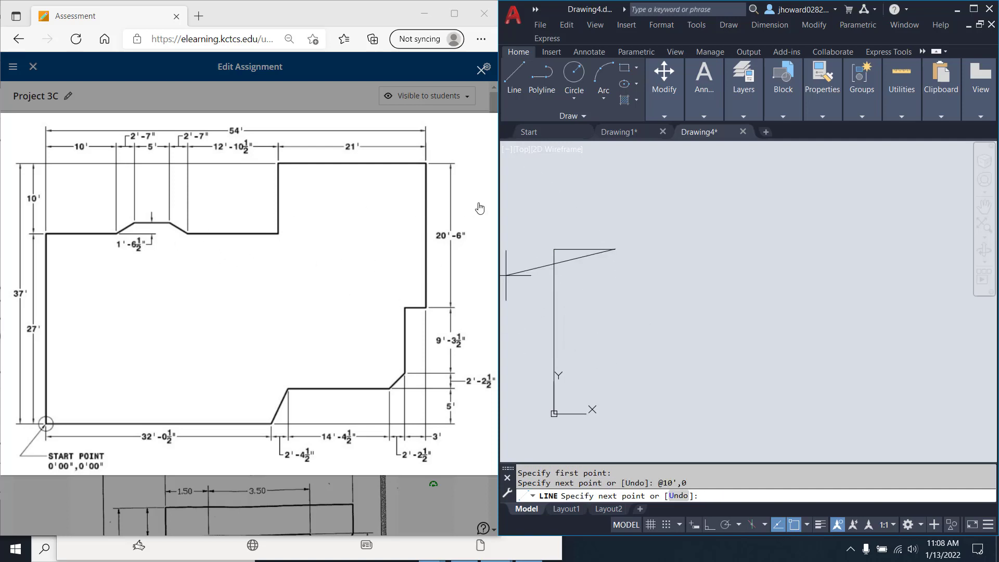
Add the short angled jog with the relative point @2'-7",1'-6.5.
text(@)
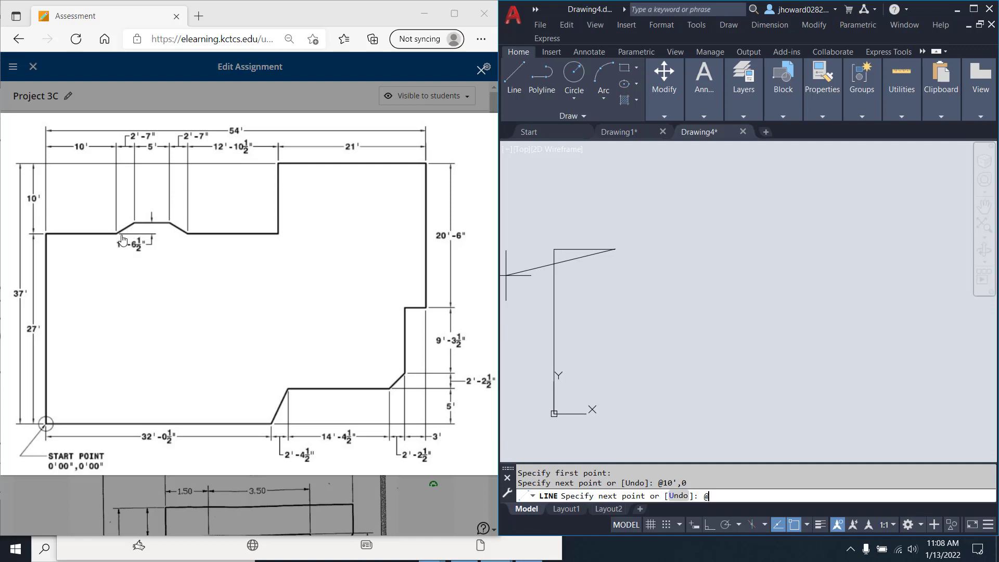
mouse_move(123, 240)
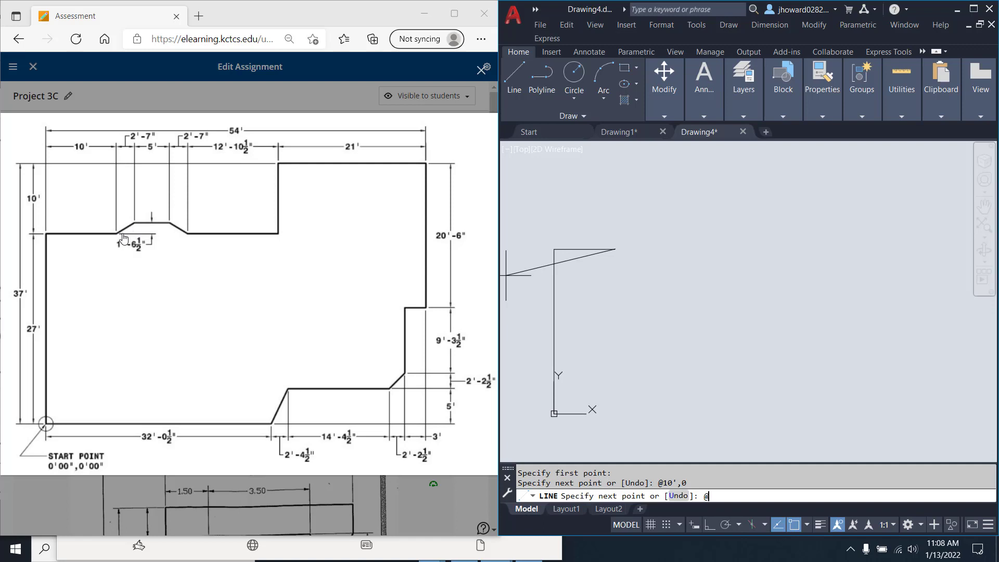
mouse_move(153, 228)
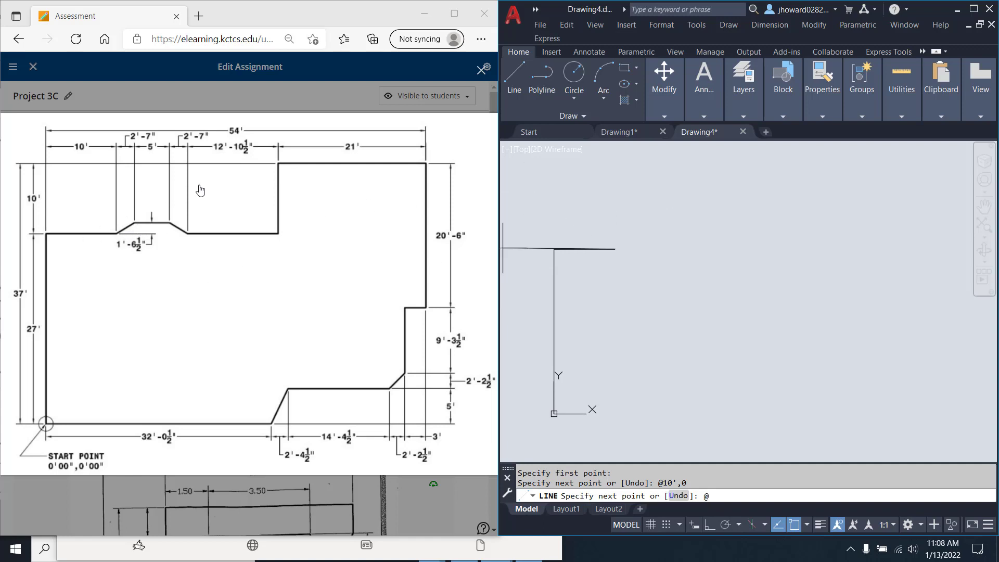
text(2'-7")
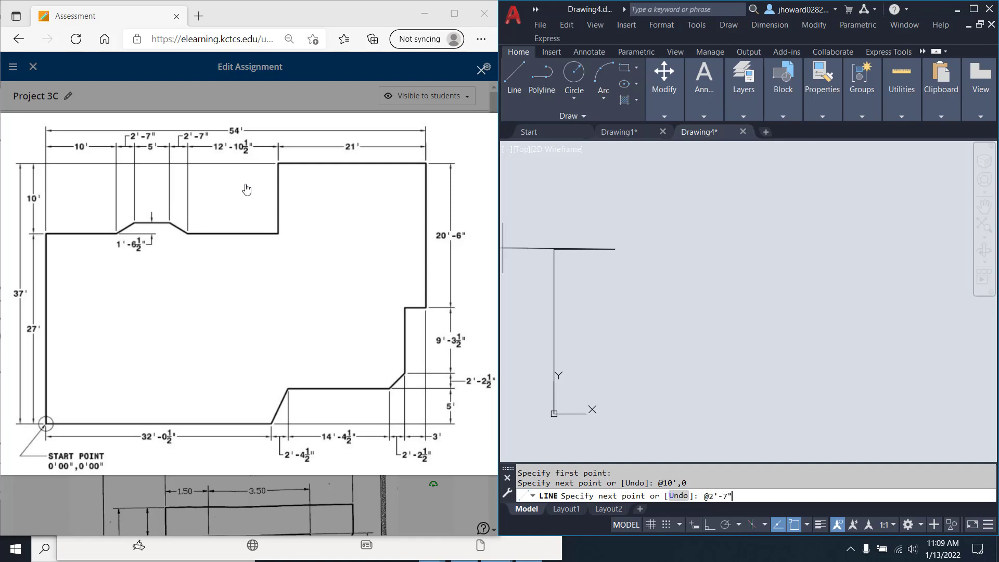
text(,)
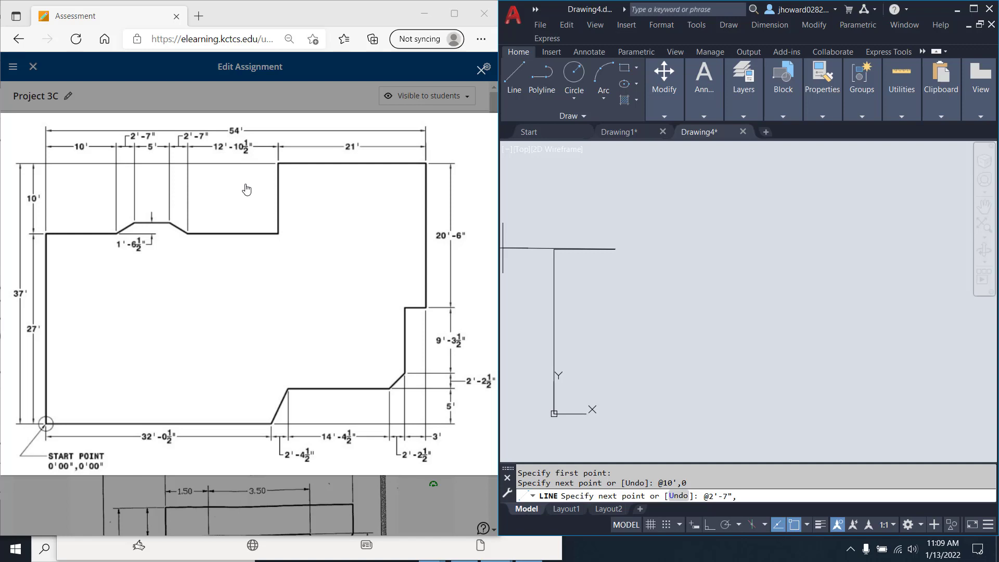
text(1)
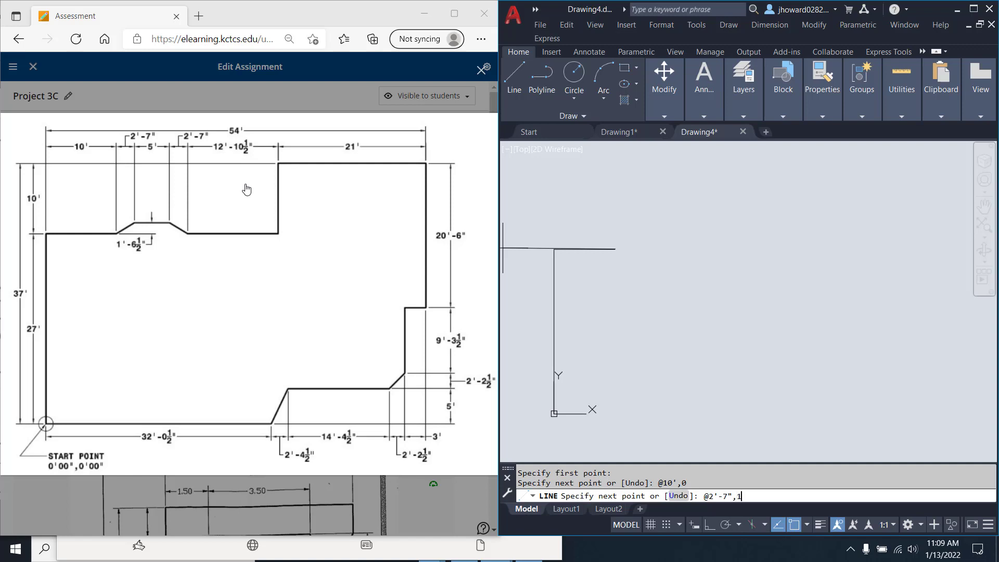
text('-)
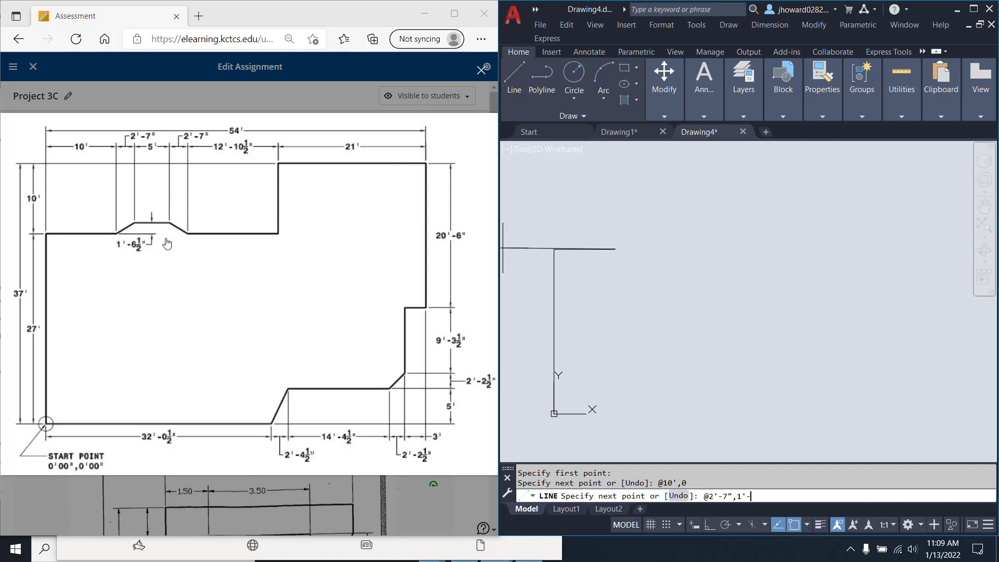
text(6.5)
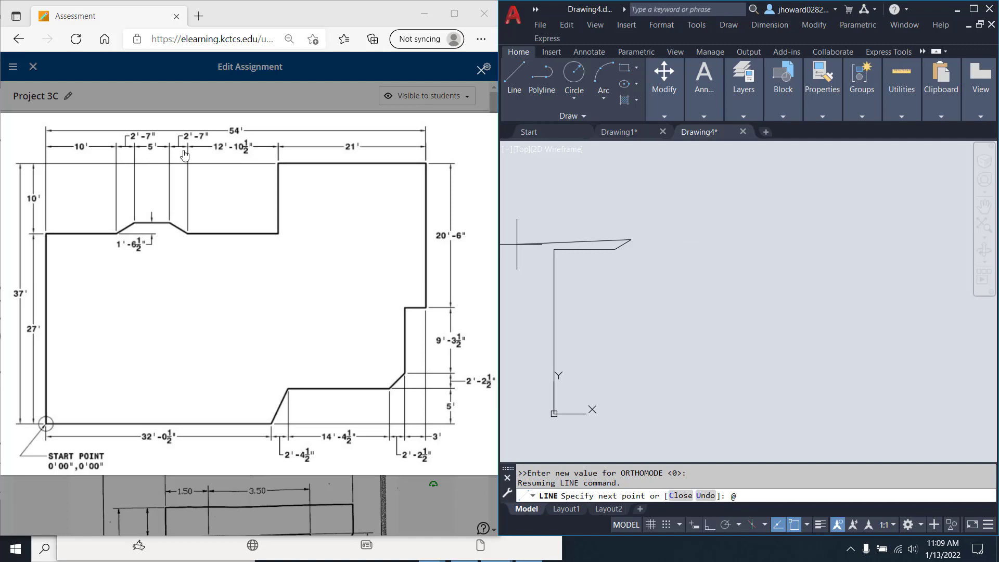
mouse_move(500, 194)
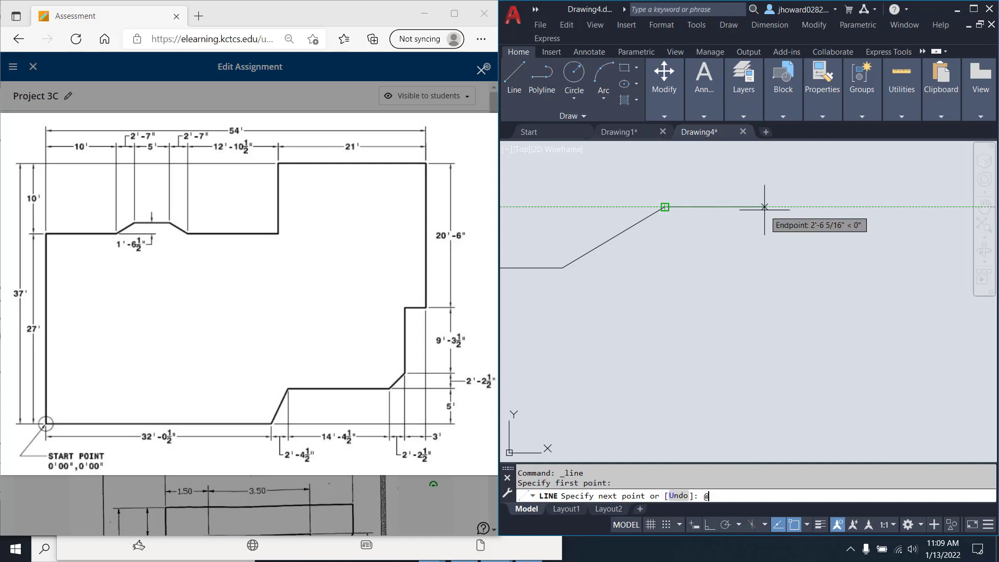
Add the 5-foot flat run (@5',0) and attempt the next sloped point entry.
text(@5',0)
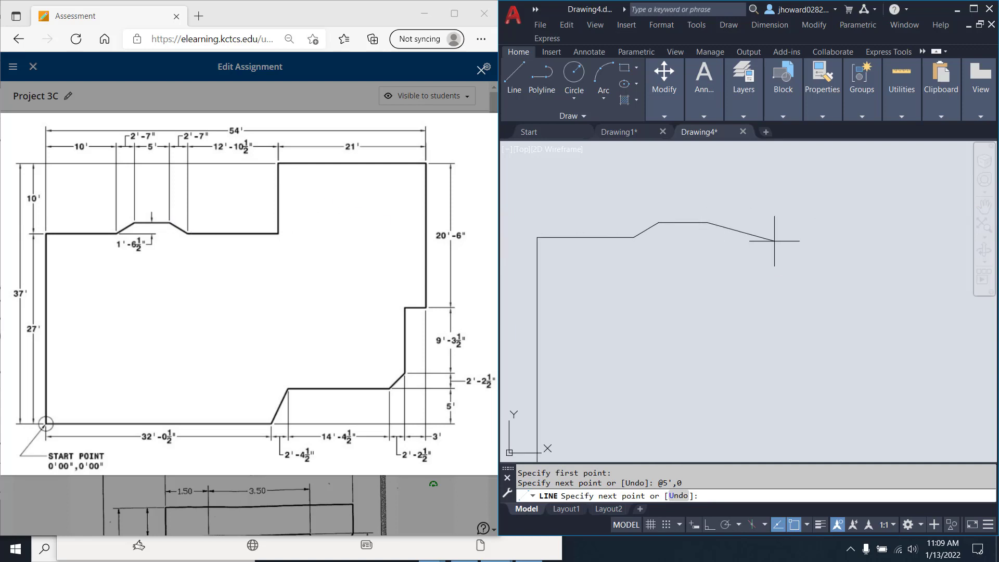
text(@)
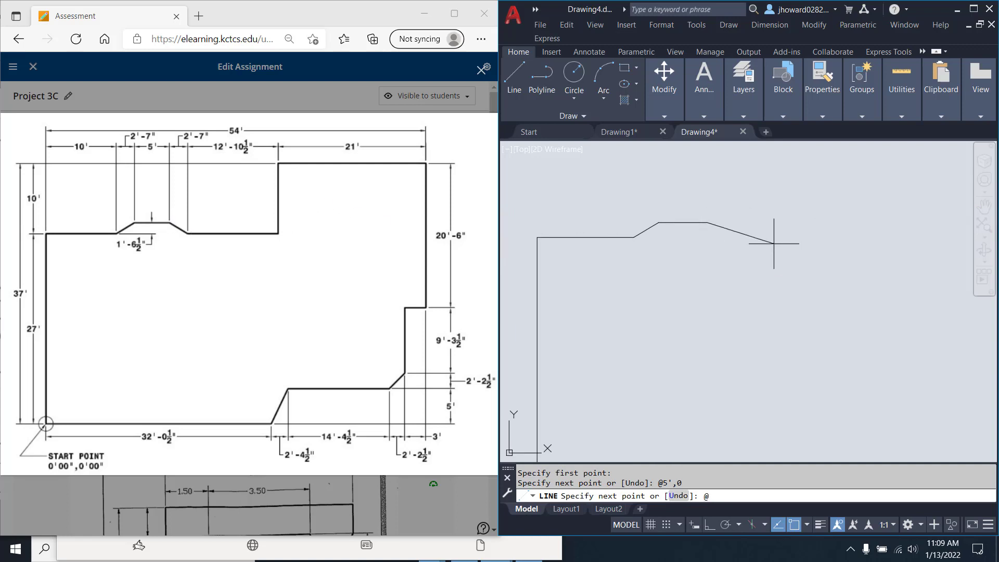
text(2'-7")
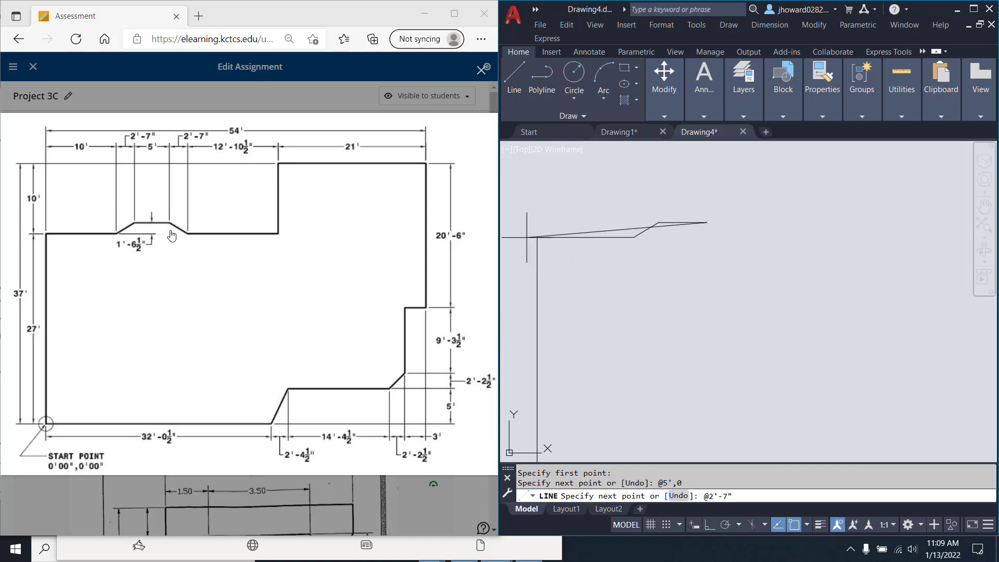
text(1)
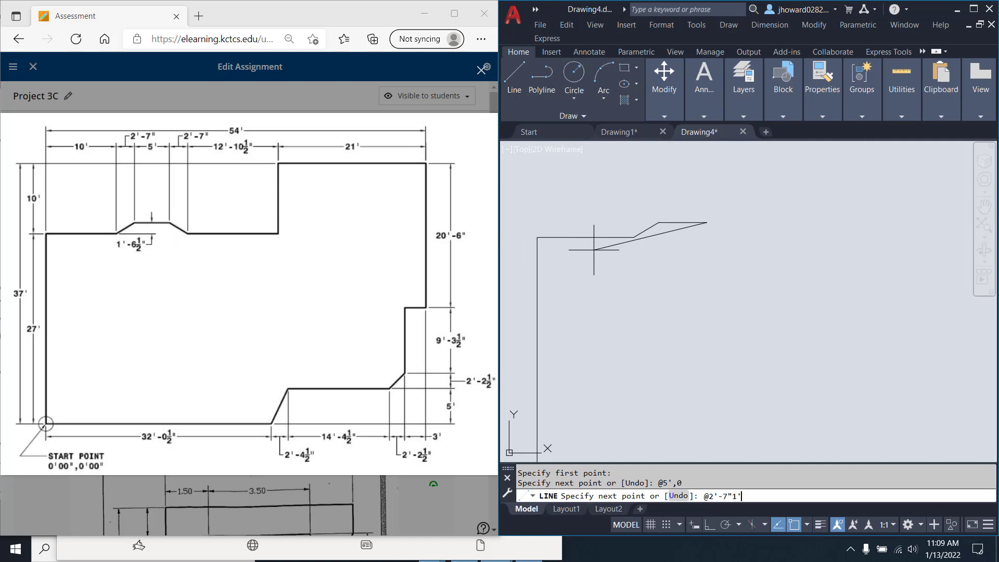
text('-6.5")
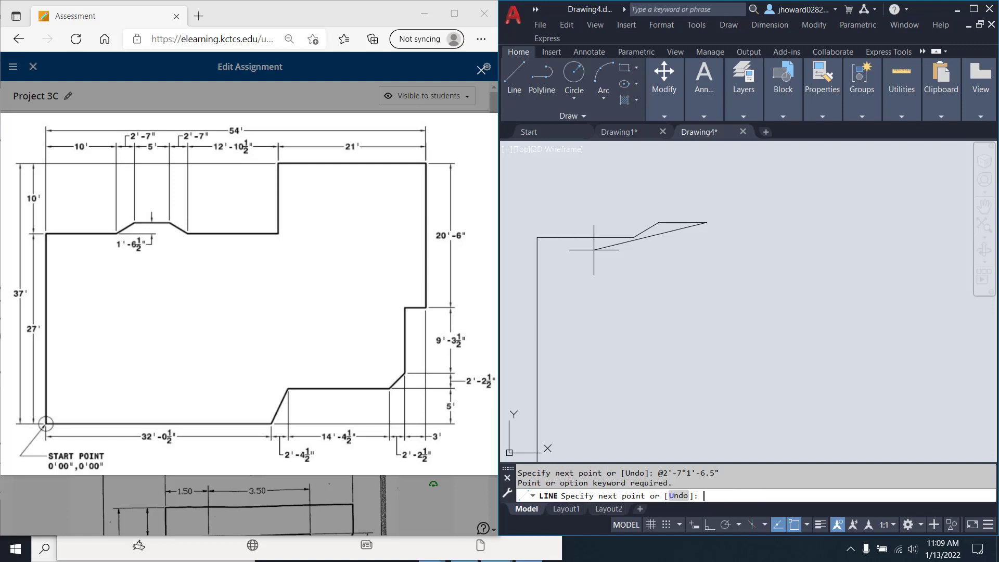
Re-enter the sloped point as @2'-7",1'-6.5" to add the 2'-7" angled segment.
click(743, 443)
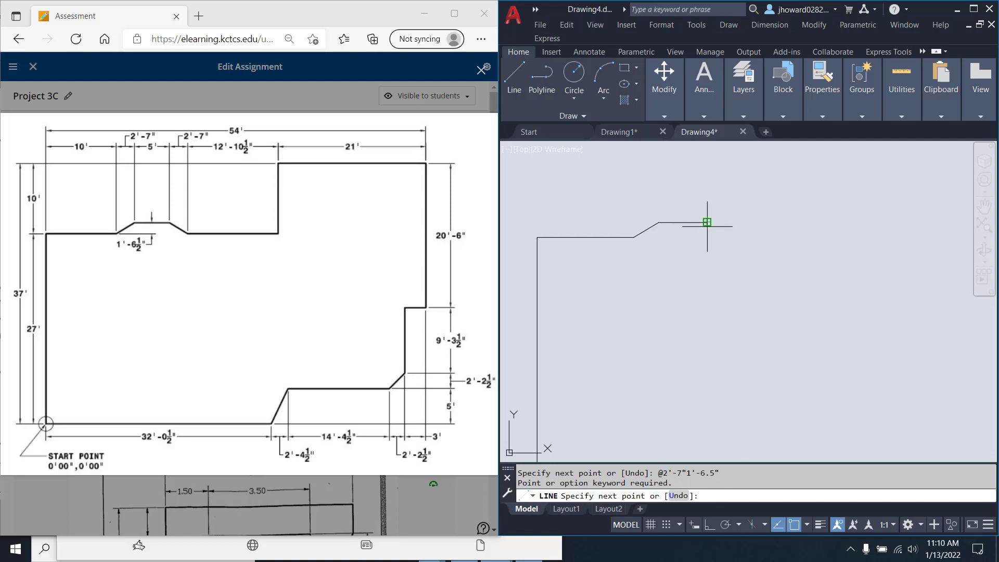
mouse_move(706, 223)
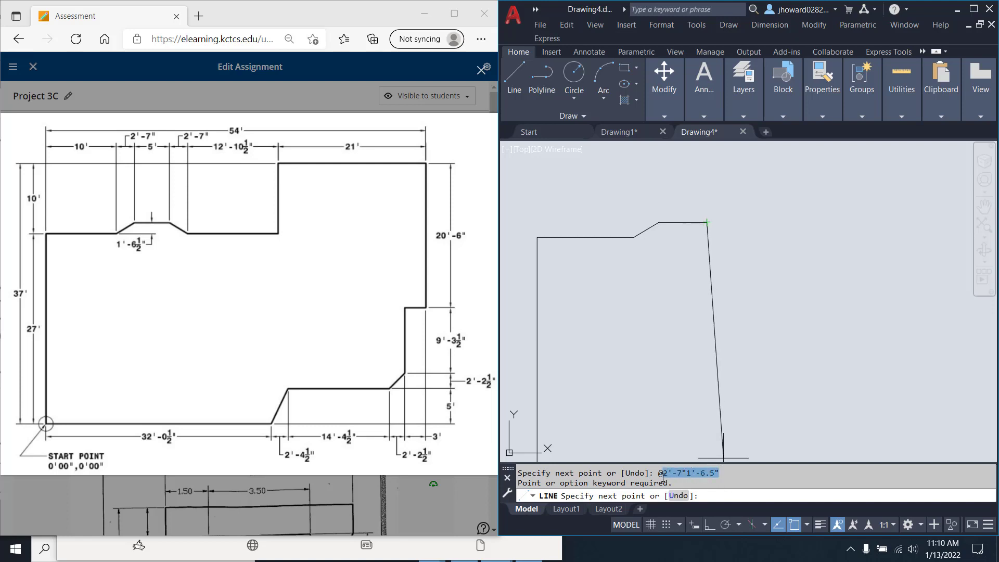
right_click(684, 475)
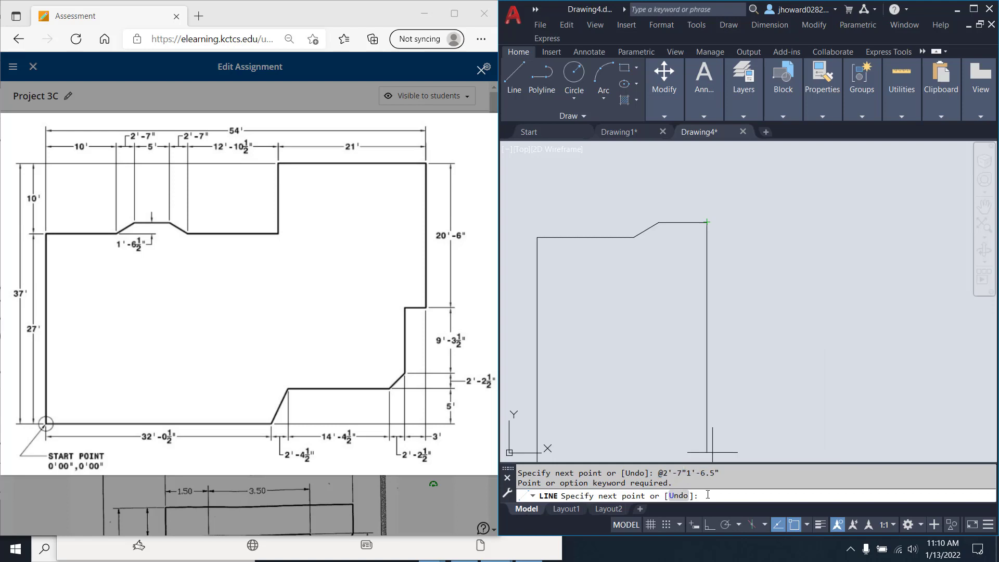
text(@2'-7"1'-6.5")
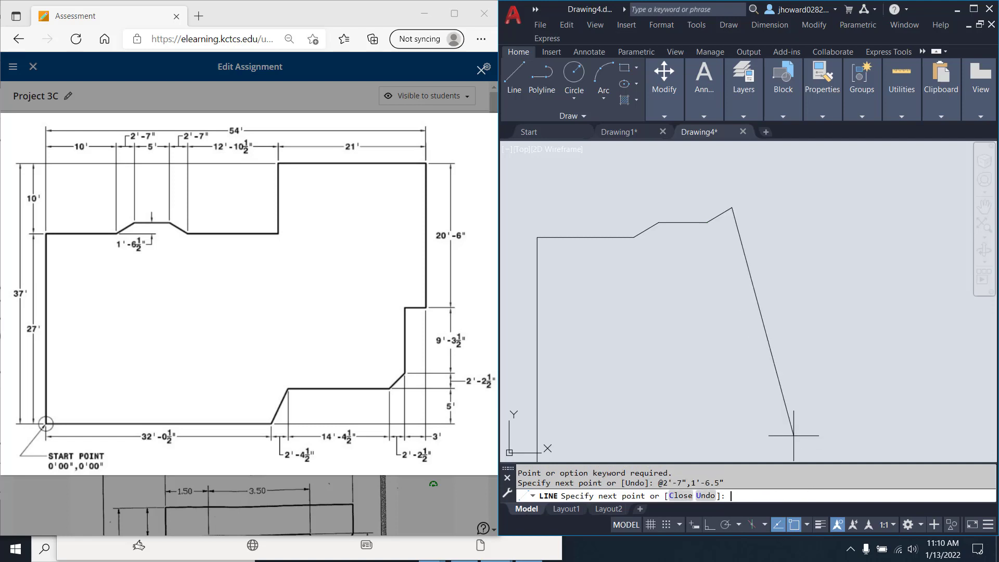
mouse_move(781, 280)
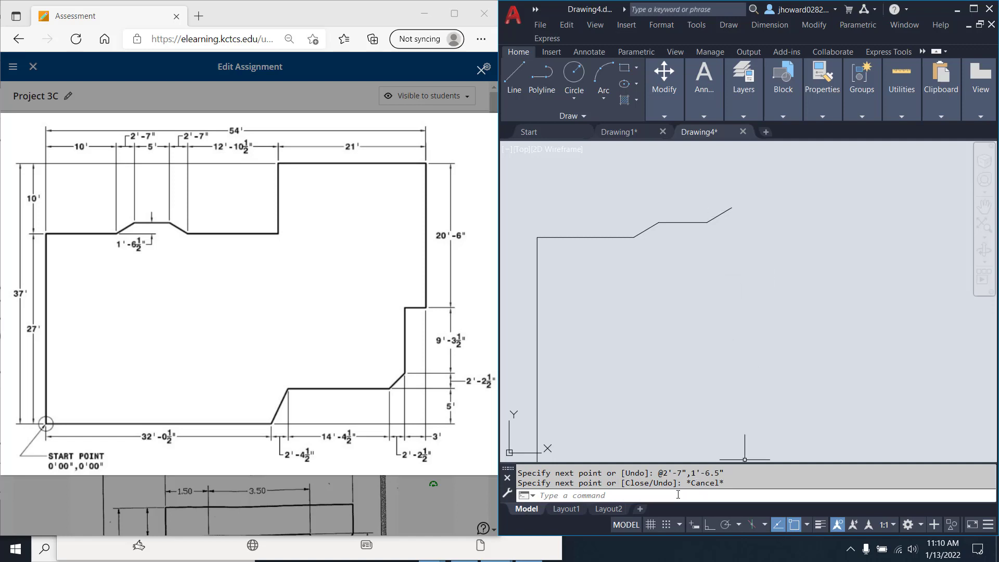
mouse_move(706, 215)
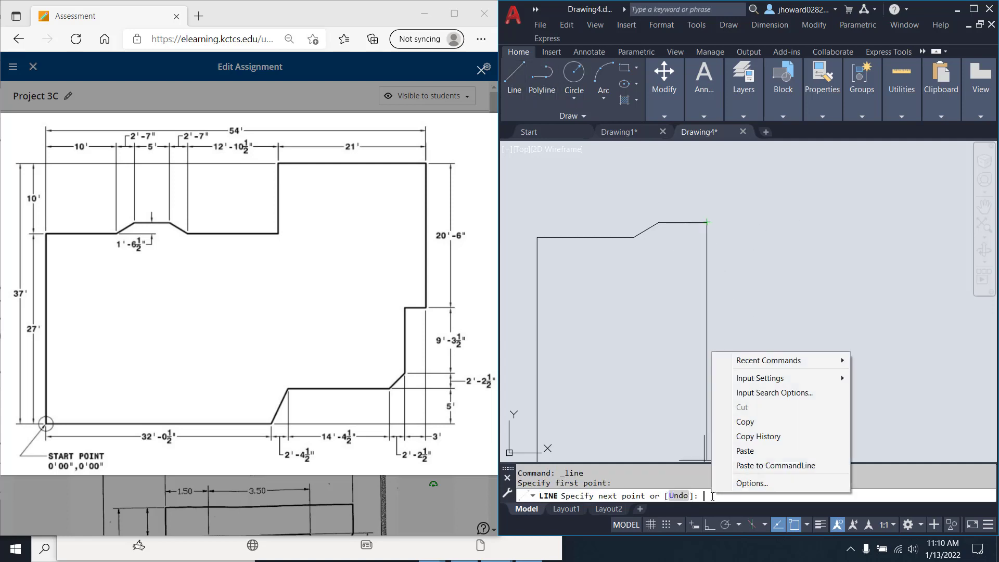
Draw the downward 2'-7" slope and the 12'-10.5" horizontal run.
text(@2'-7"1'-6.5")
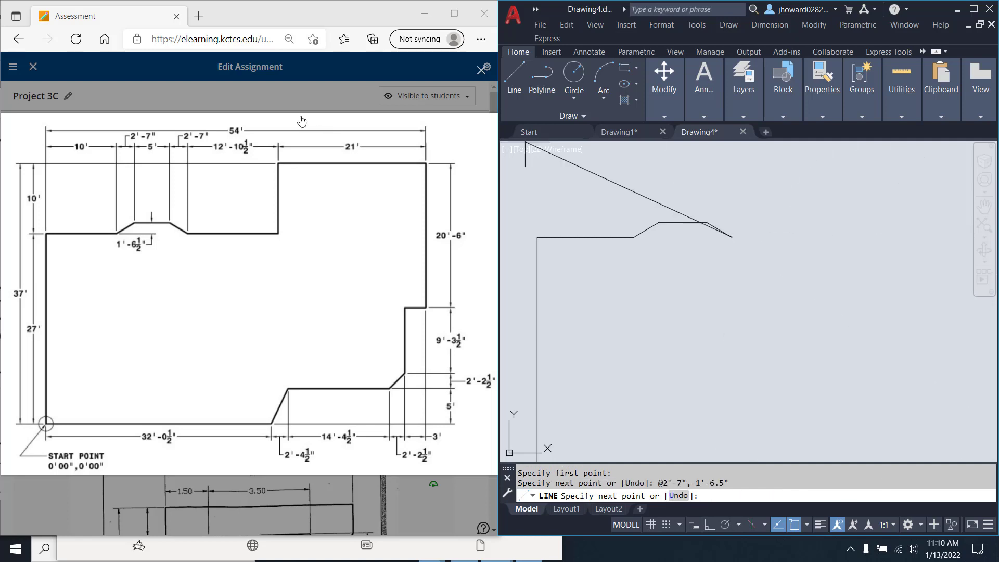
mouse_move(203, 161)
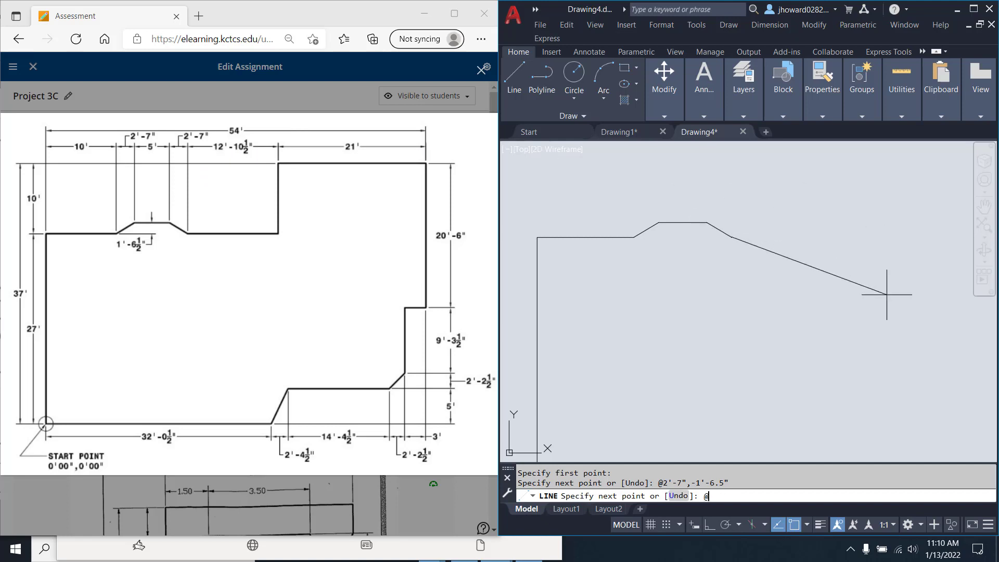
text(12')
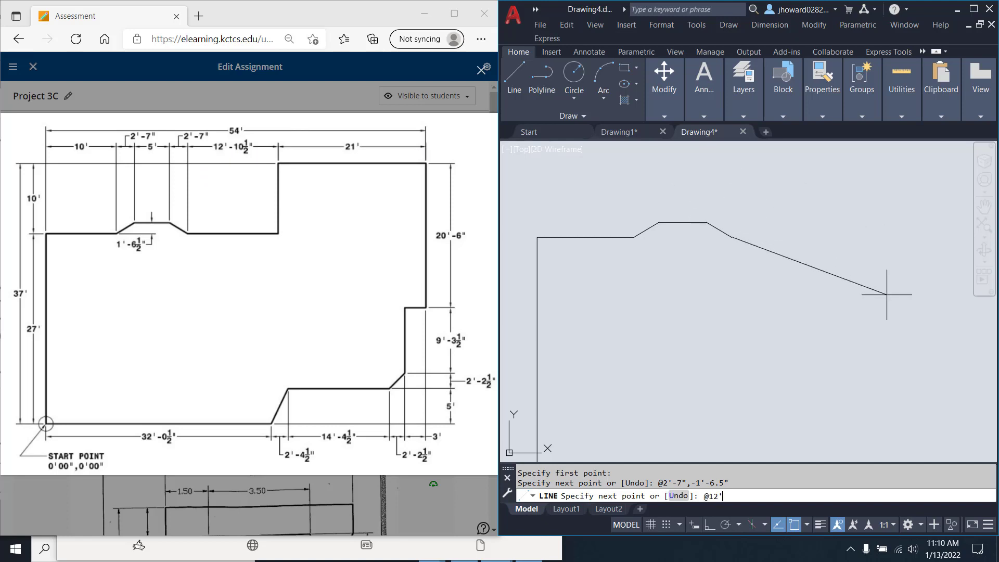
text(-10.)
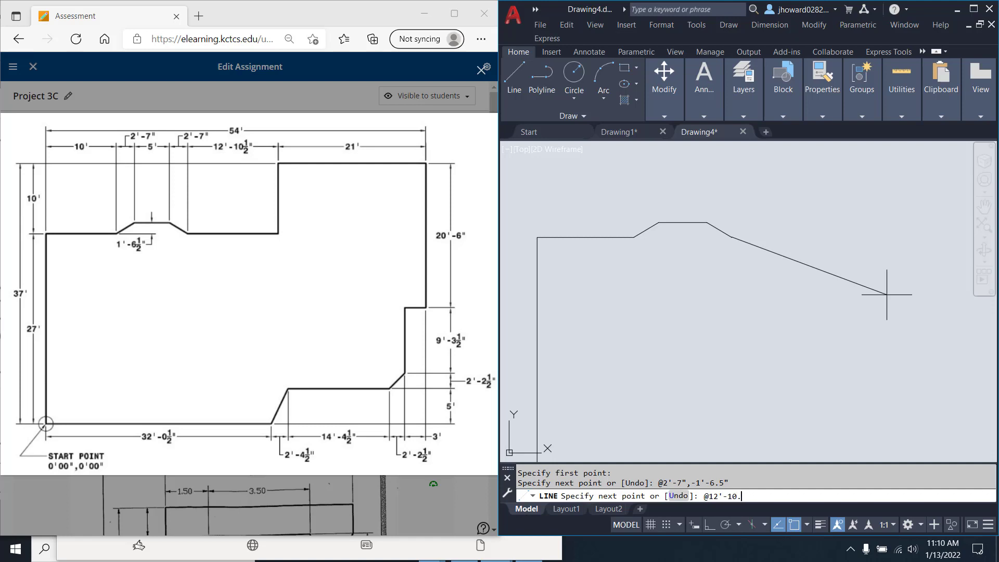
text(5")
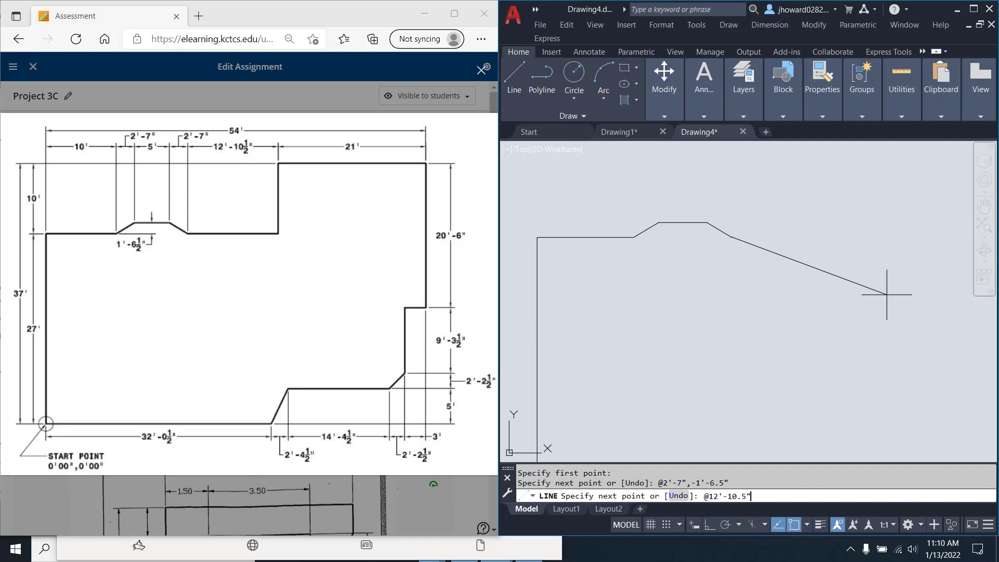
key(enter)
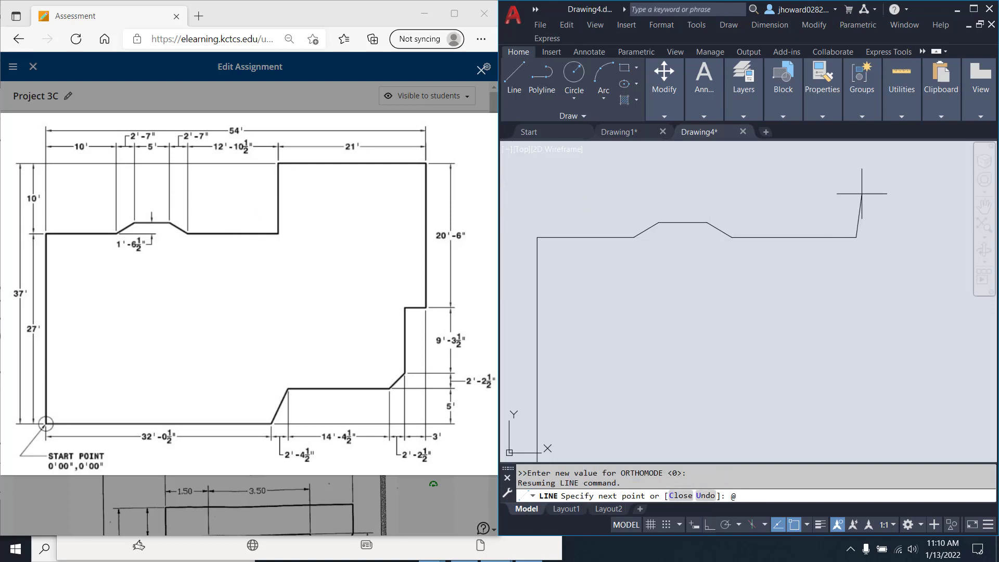
Add the 10-foot rise (@0,10') and begin the 21-foot entry.
text(0,)
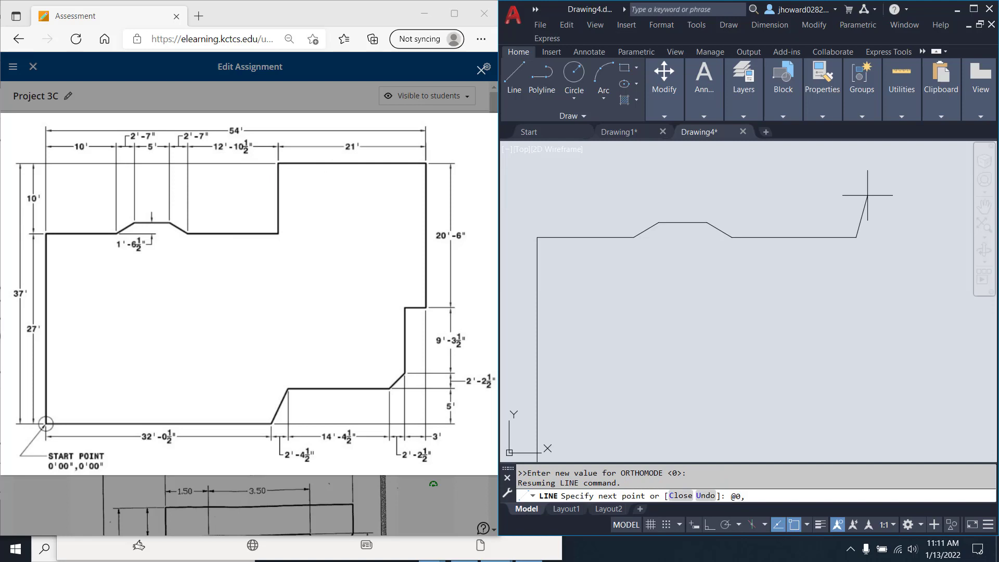
text(@0,10')
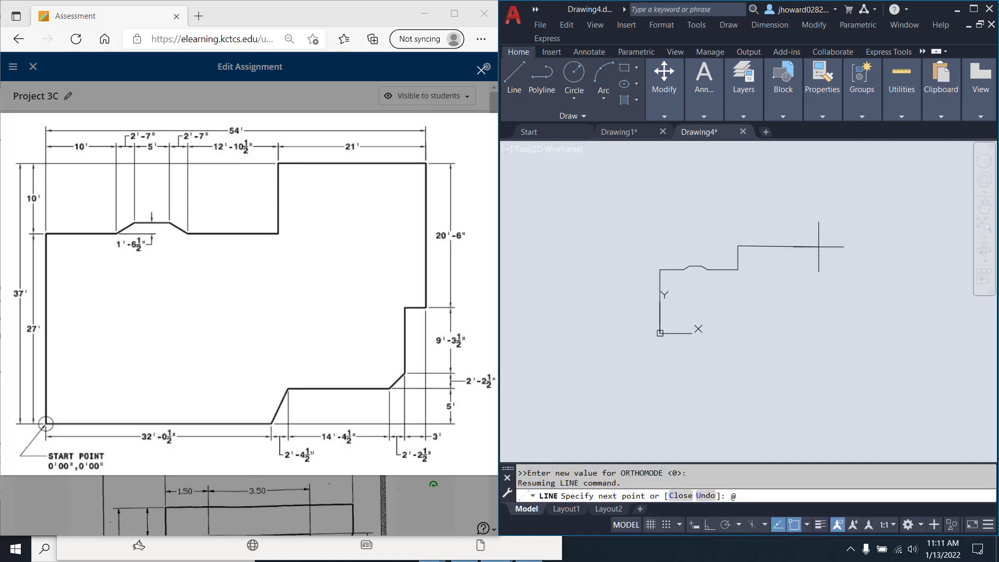
text(-21',)
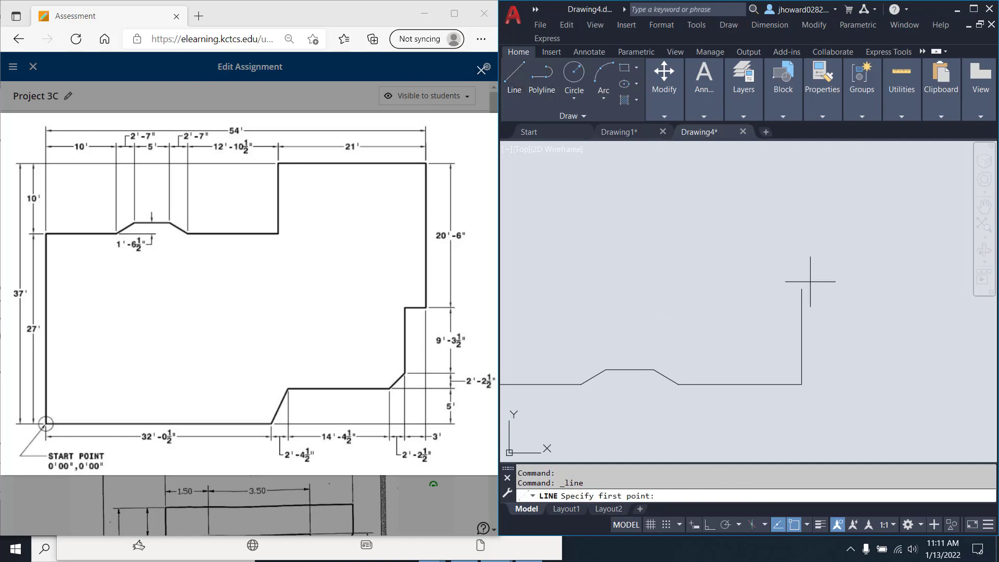
Draw the 21-foot top run from the rise's top and start the right-side drop downward.
click(809, 287)
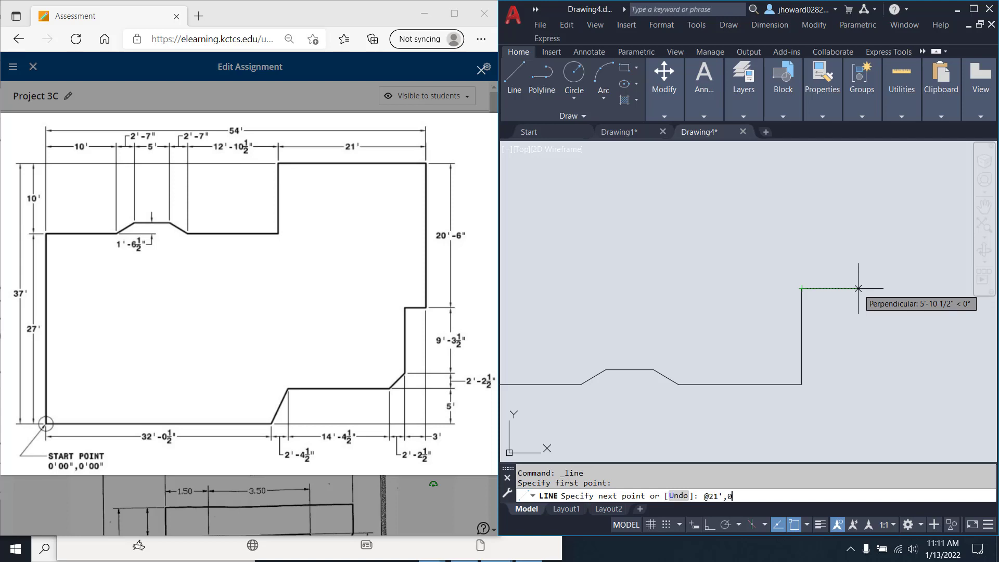
key(enter)
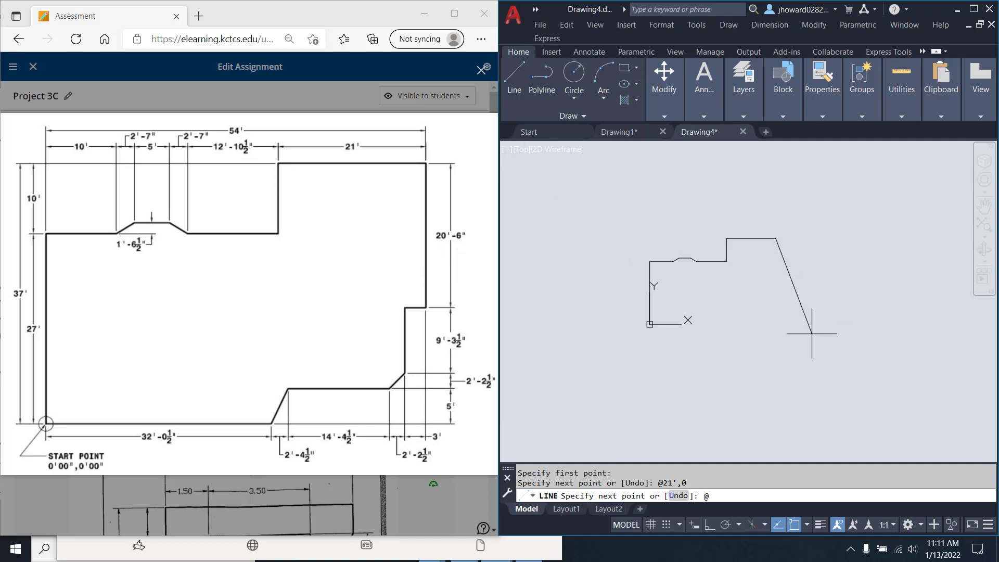
text(@)
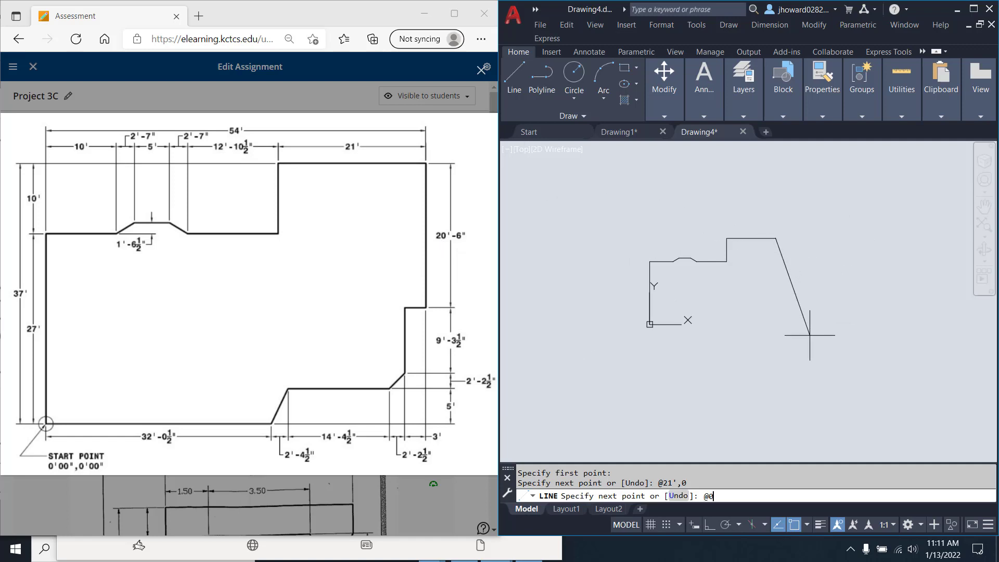
text(0,-2)
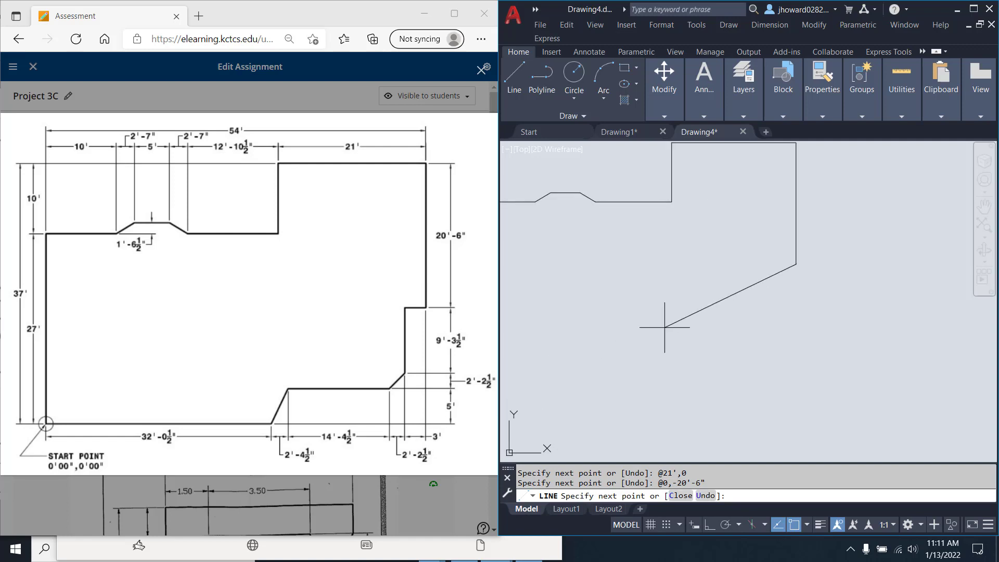
Draw the 3-foot leftward step (@-3',0) after the 20'-6" drop.
text(@-3')
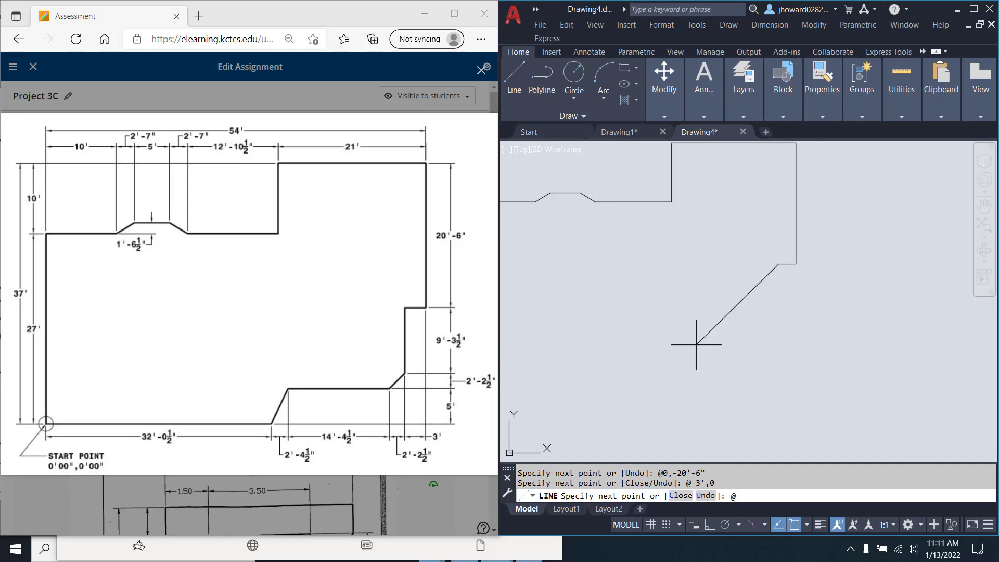
mouse_move(750, 347)
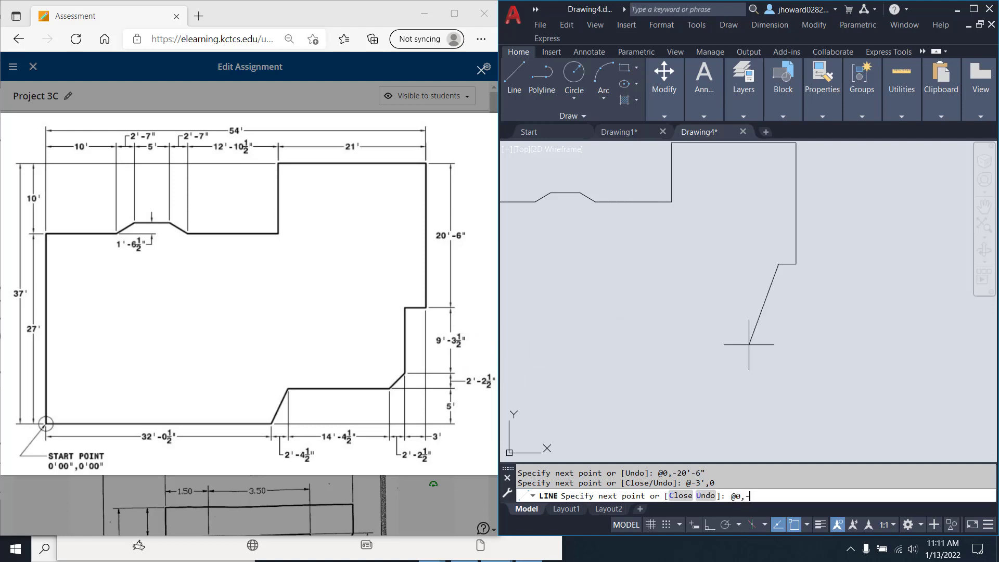
text(9'-)
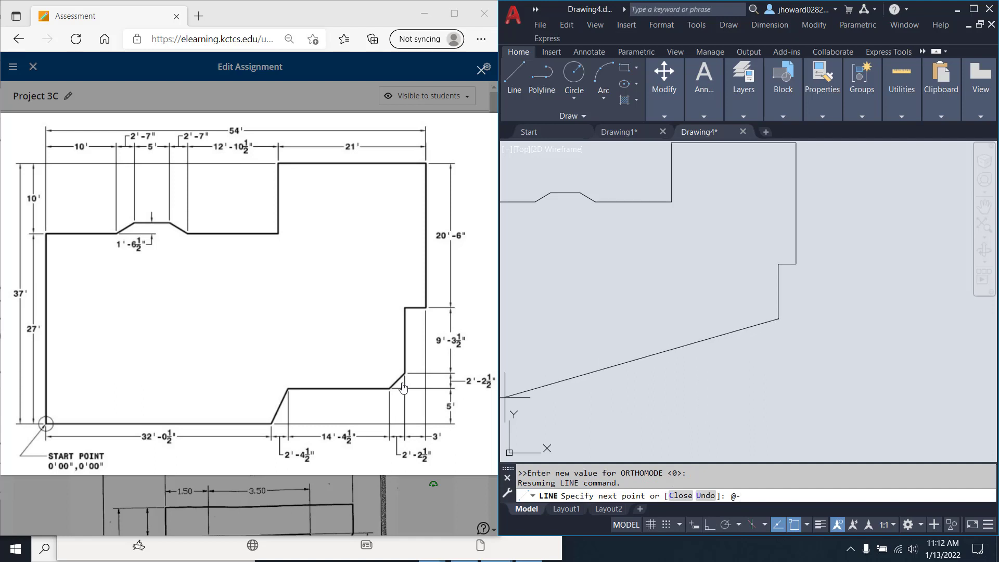
mouse_move(399, 391)
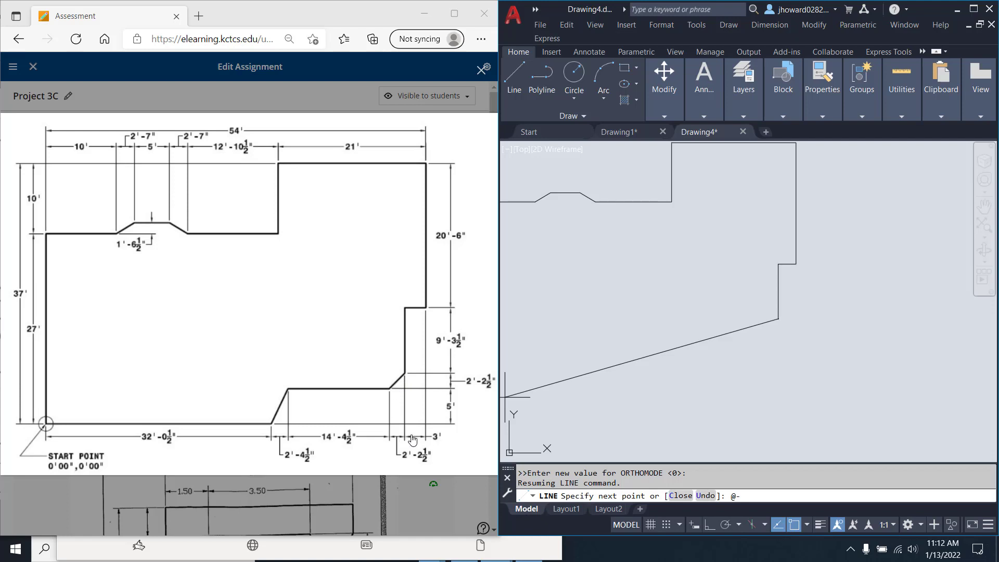
mouse_move(476, 417)
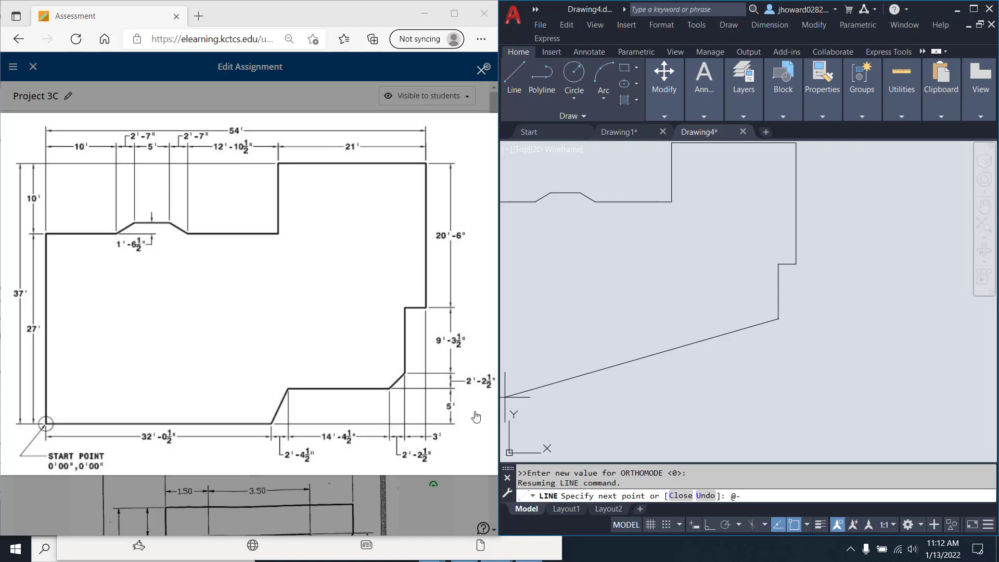
Add the angled corner edge at @-2'-2.5",-2'-2.5".
text(2')
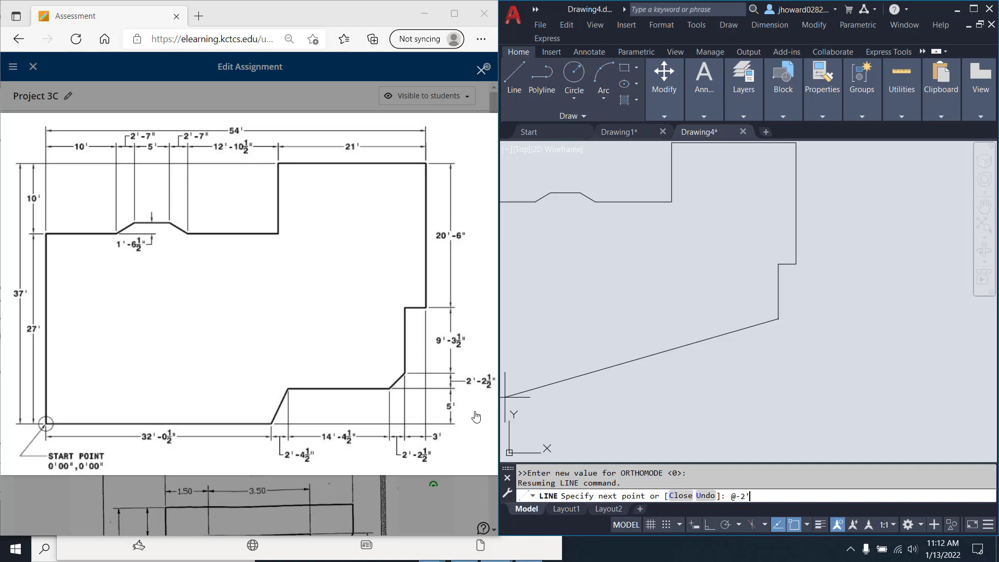
text(-2.5",)
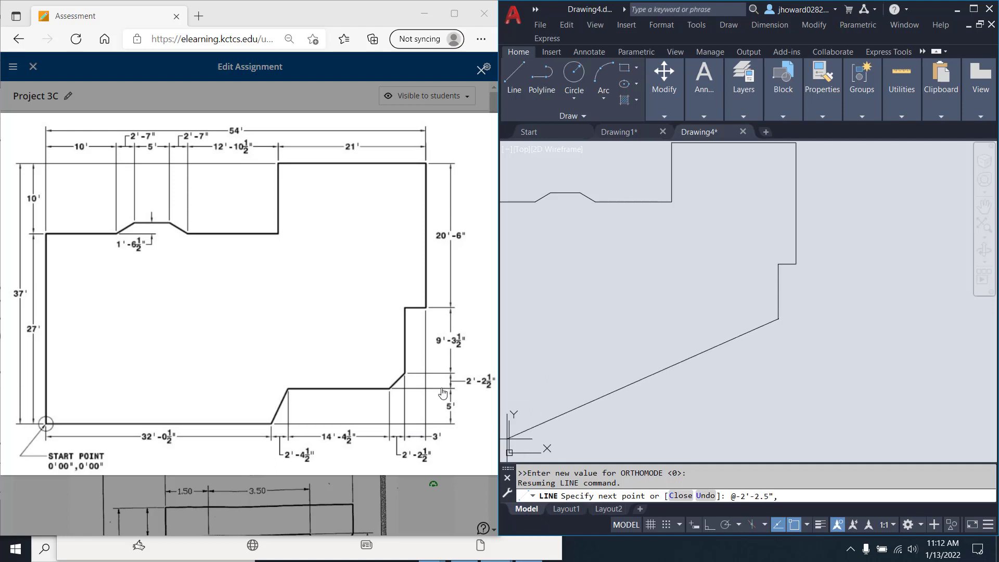
mouse_move(539, 395)
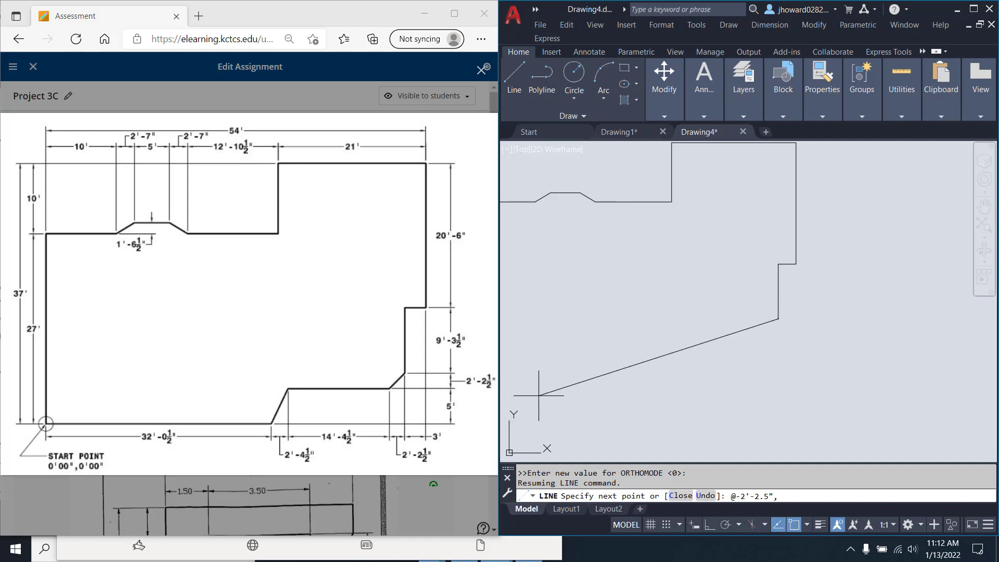
mouse_move(713, 408)
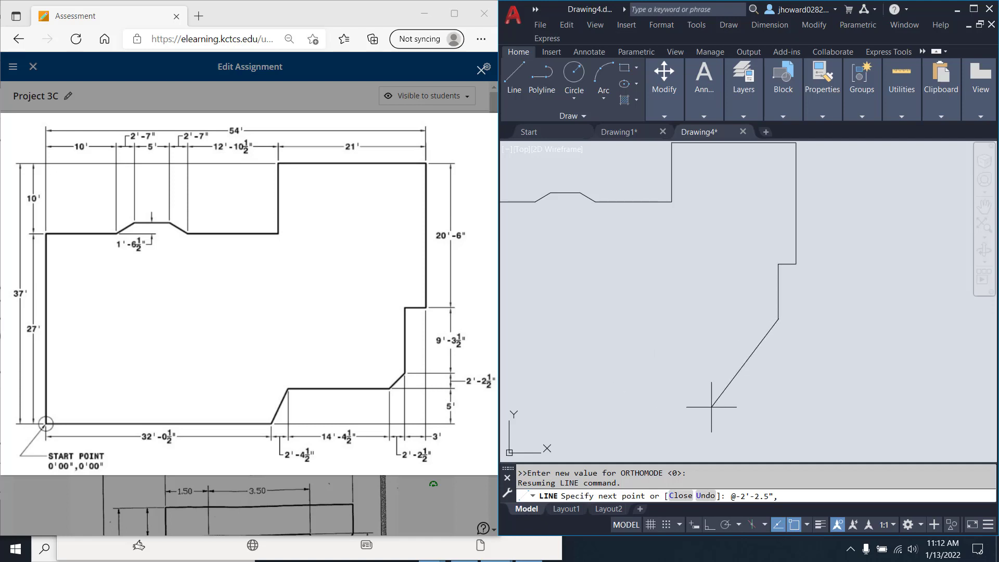
text(-2)
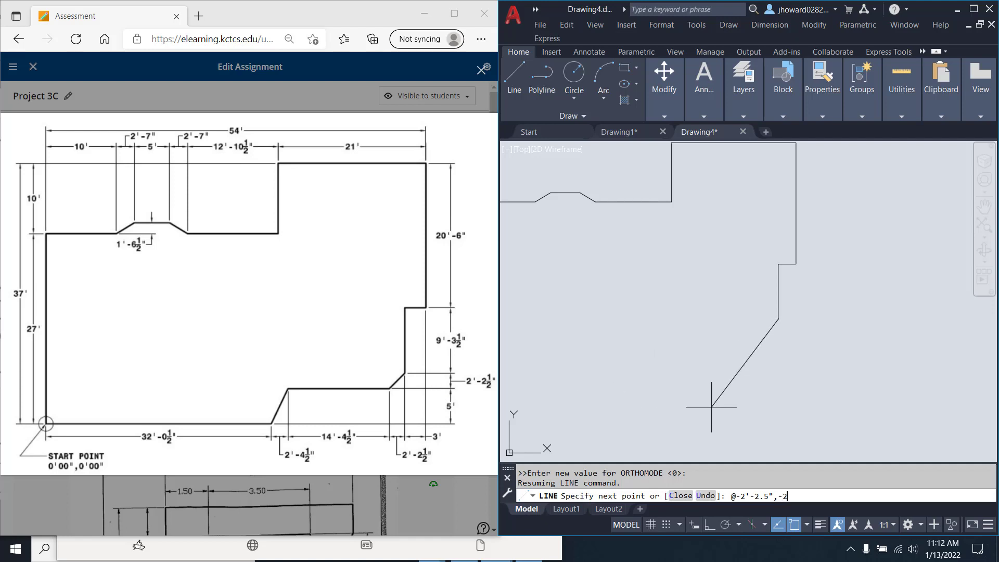
text('-2.5)
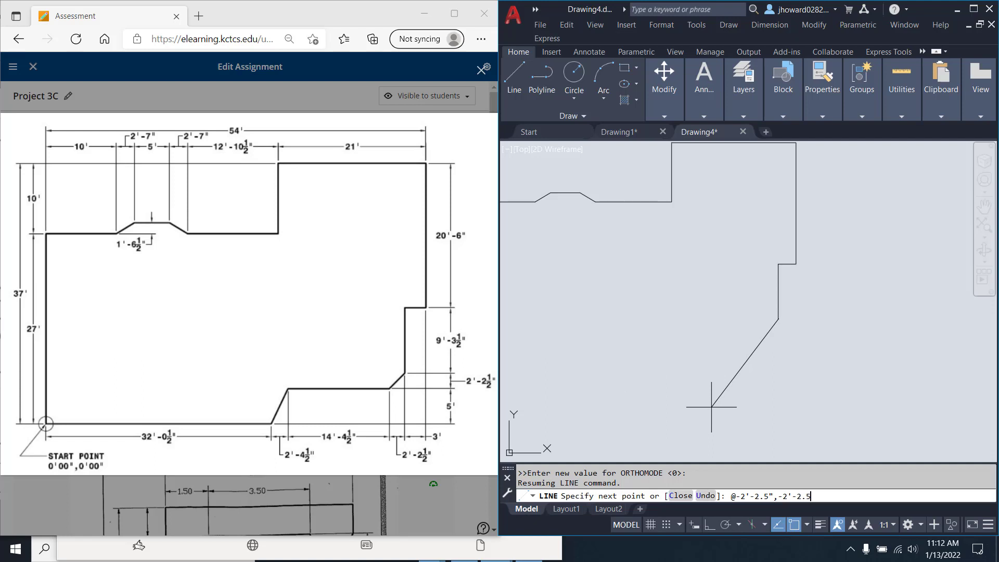
key(enter)
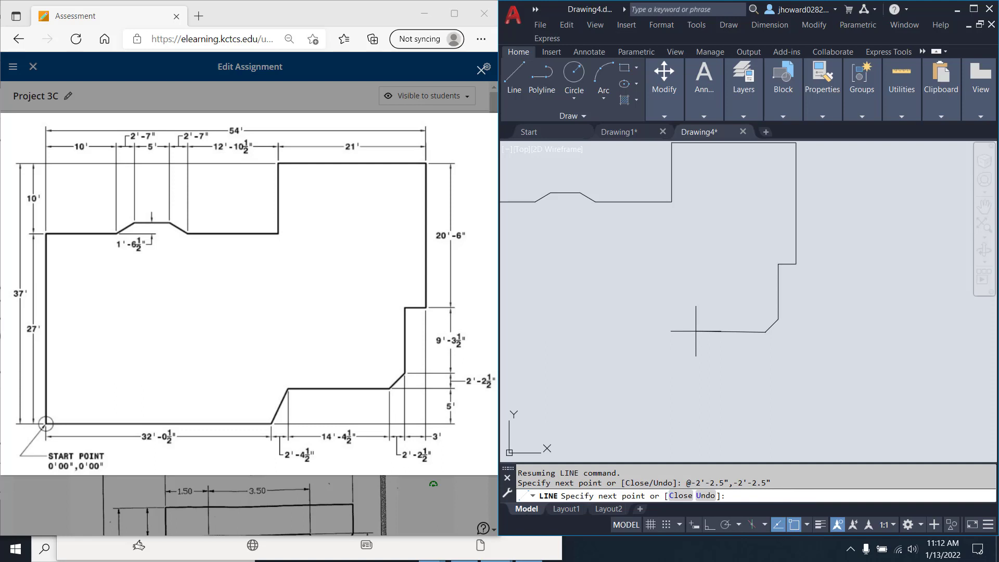
Enter the 14'-4.5" bottom run heading left and zoom to fit the outline.
text(@-1)
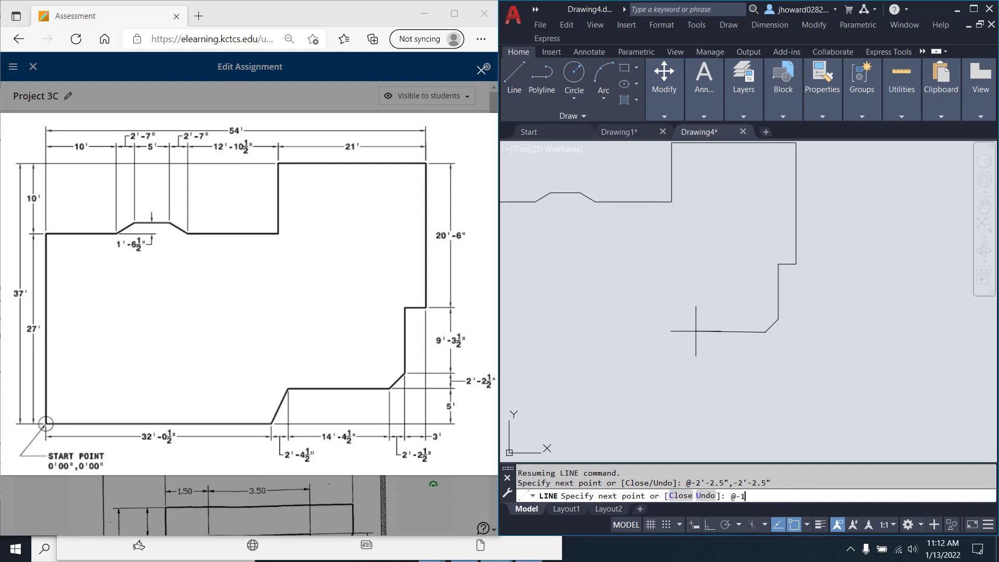
text(4')
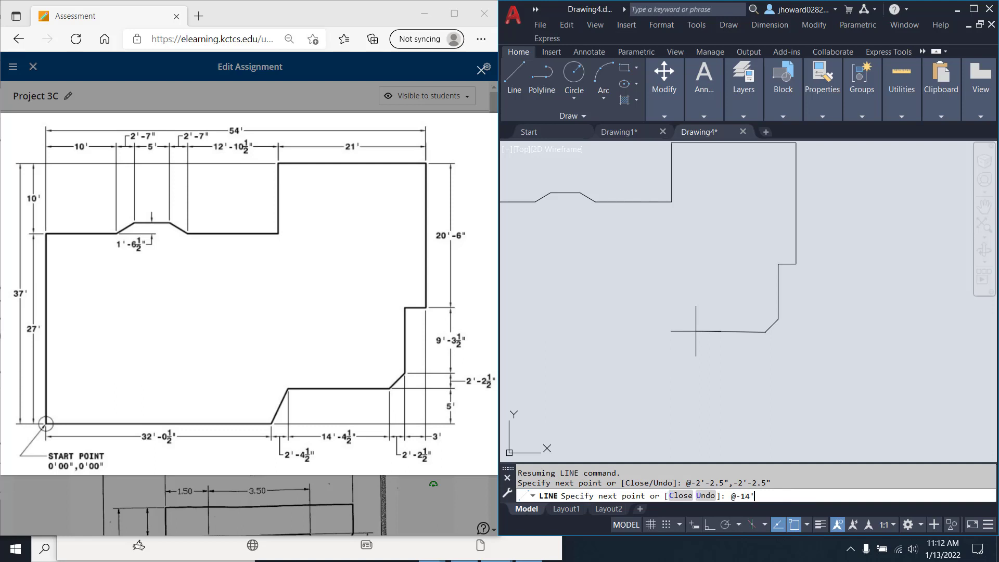
text(-4.5")
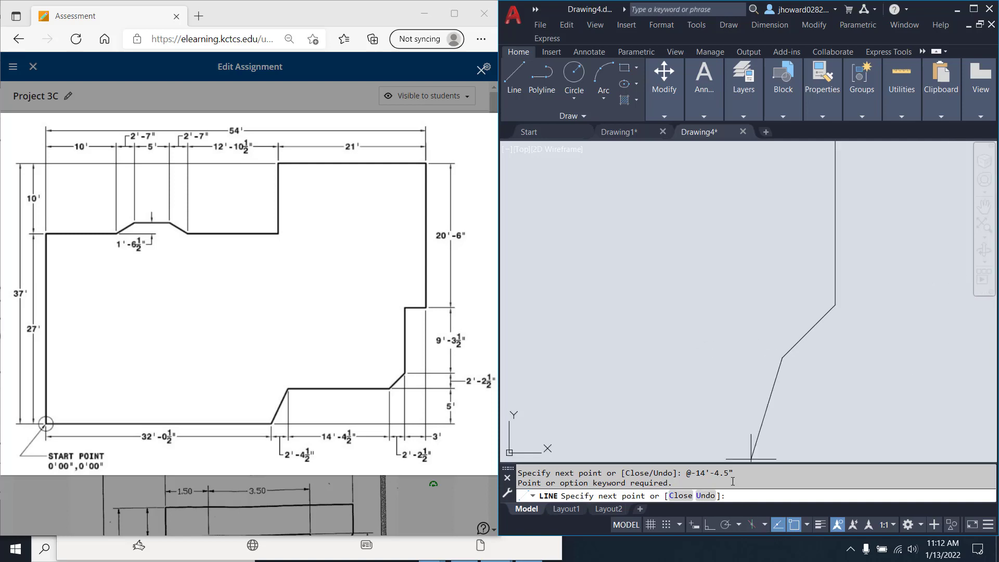
double_click(709, 473)
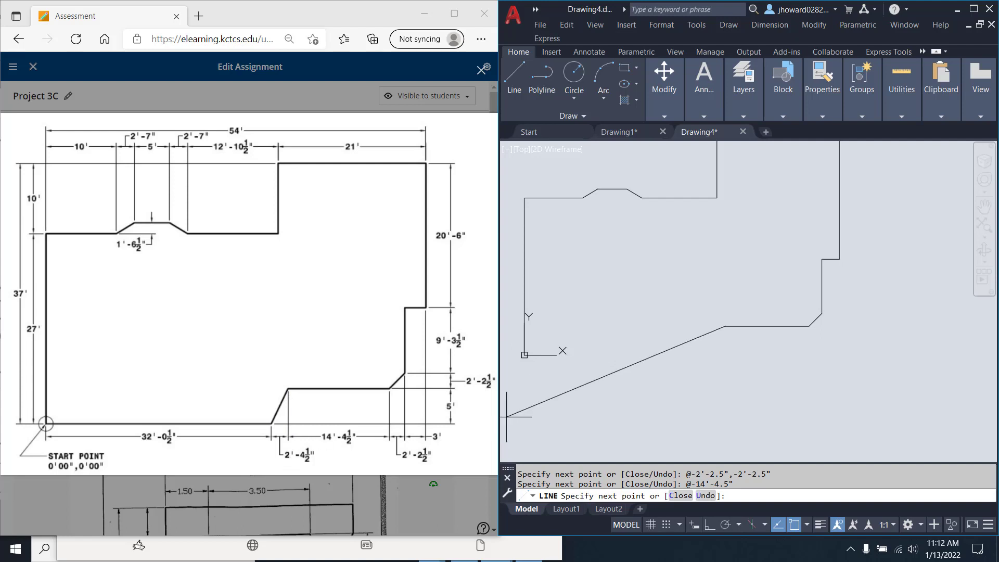
Draw the sloped edge @-2'-4.5",-5' and the long bottom edge closing the footprint at the start point.
text(@-2'-4)
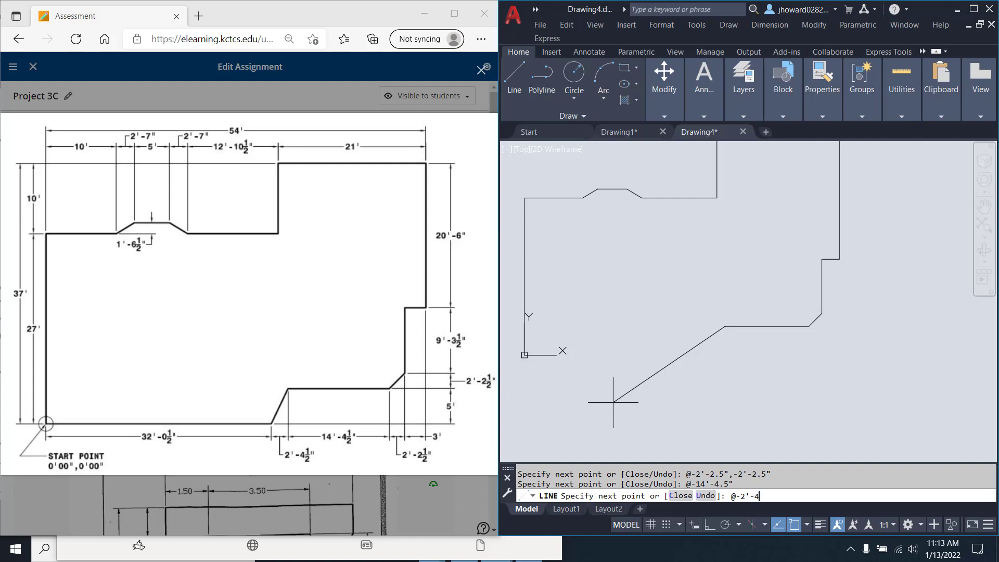
text(.5",)
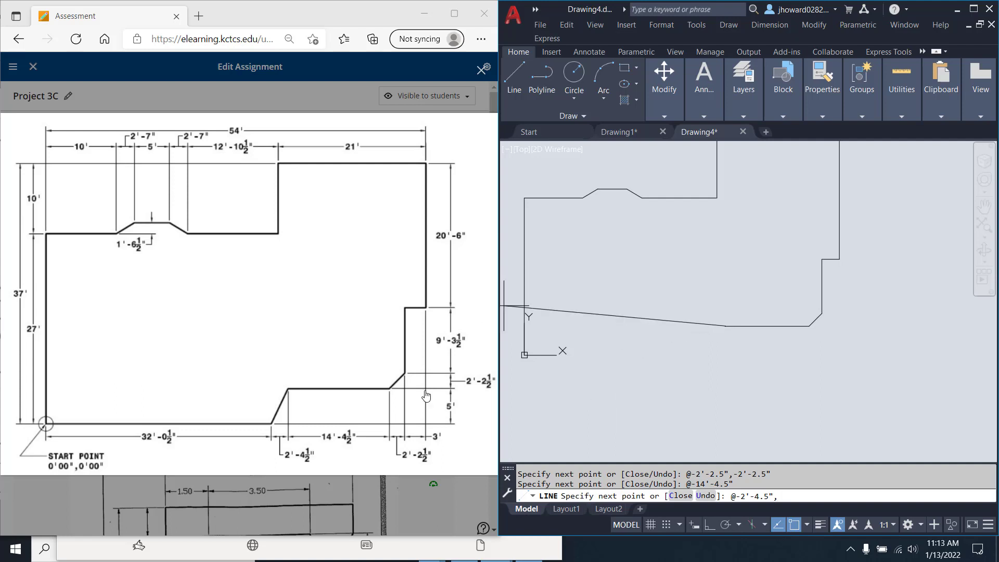
mouse_move(434, 424)
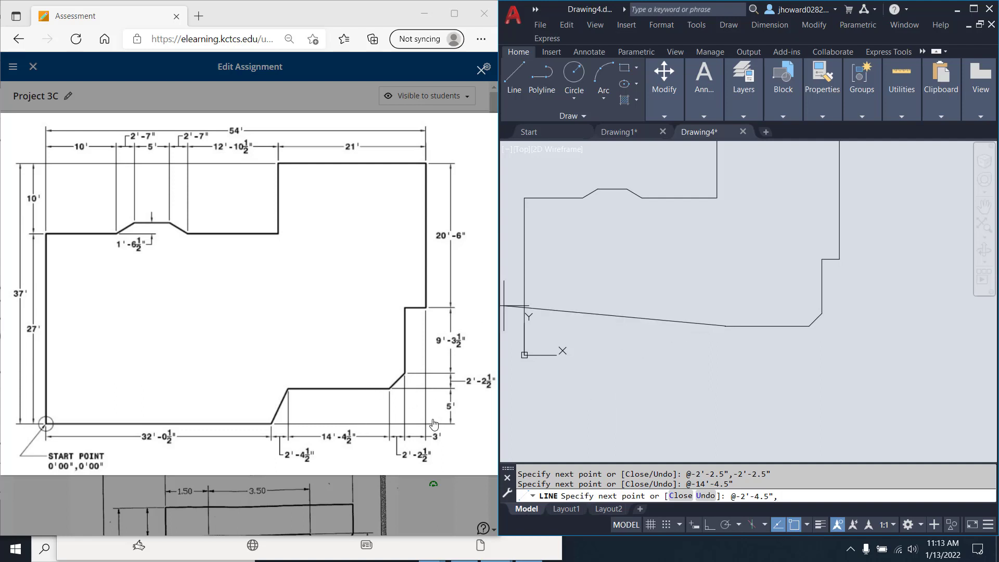
text(-5)
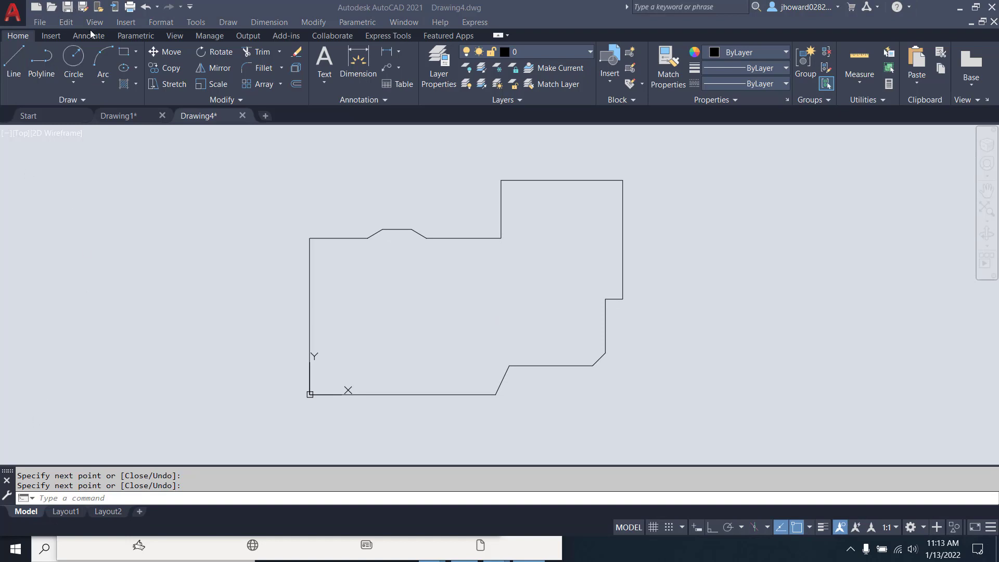
Make the Annotative dimension style current from the Annotate ribbon and Dimension Style Manager.
click(88, 36)
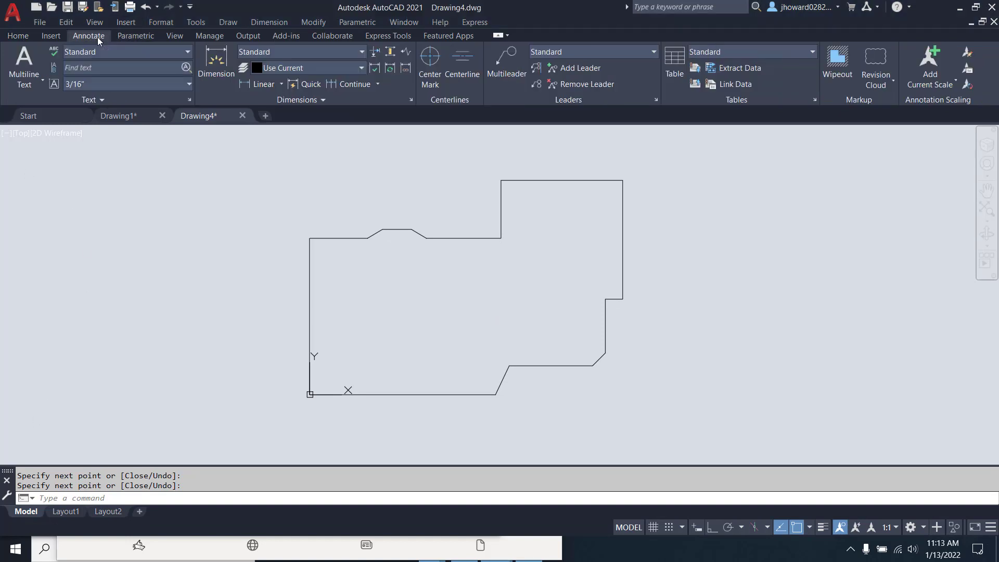
click(360, 52)
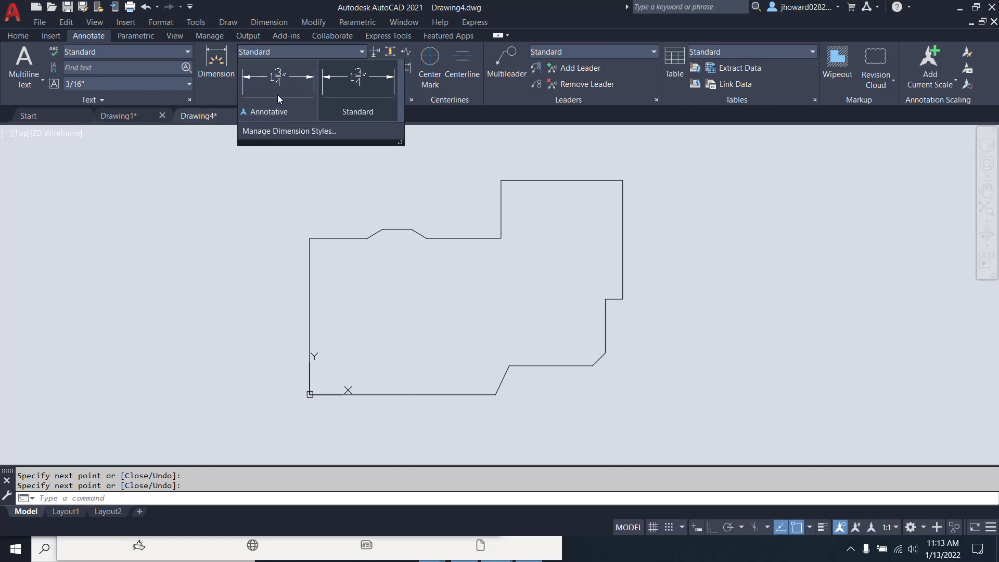
click(269, 112)
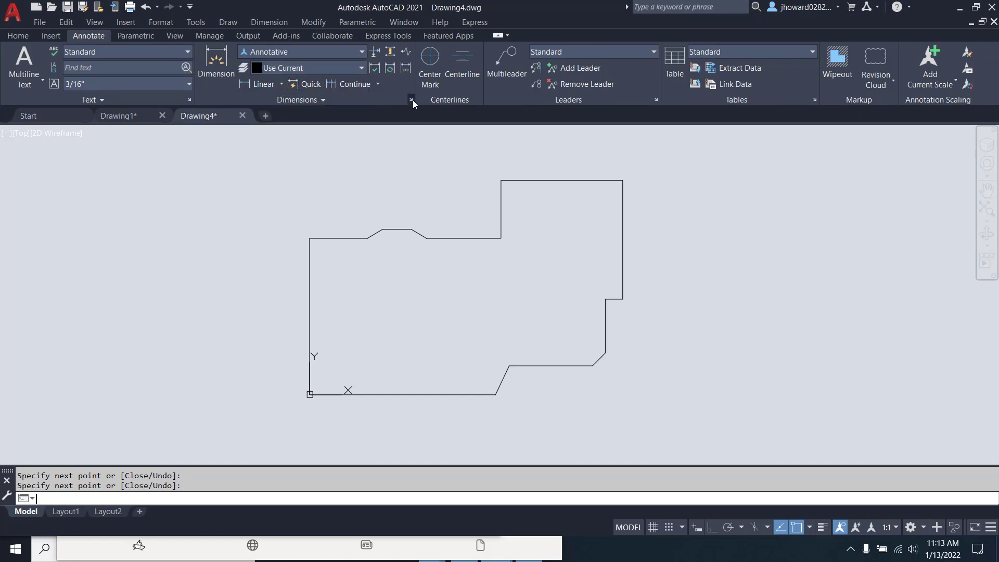
click(412, 100)
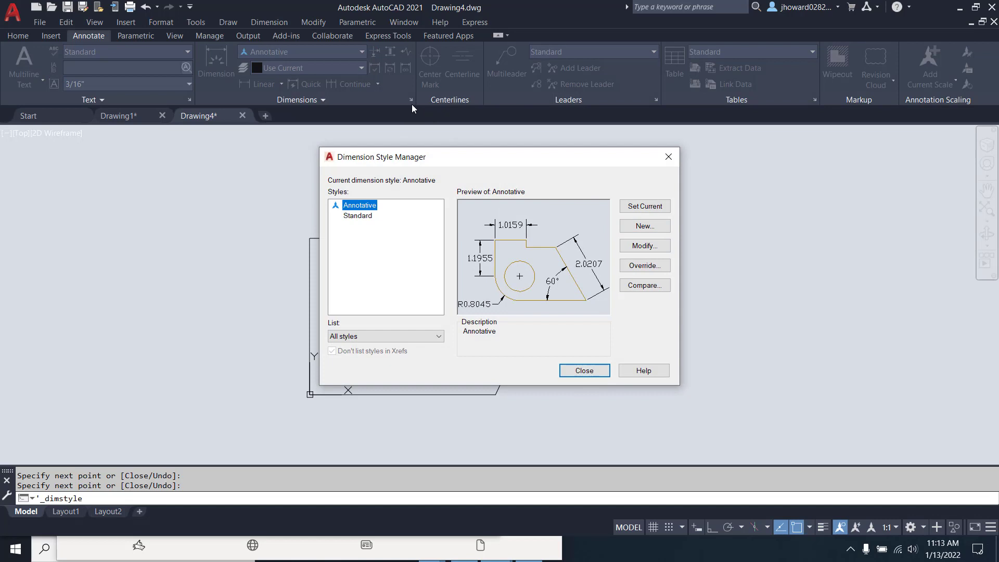
mouse_move(287, 53)
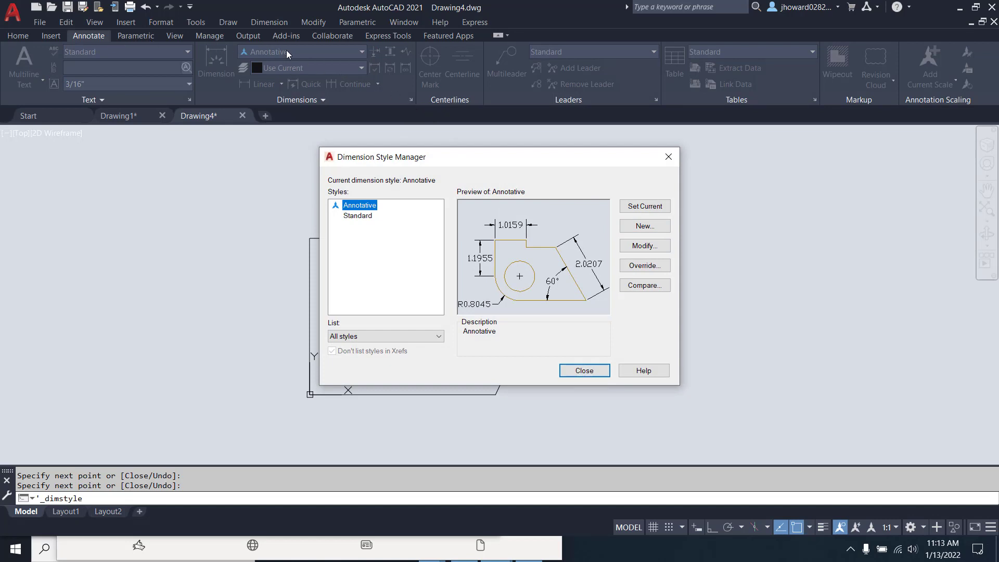
mouse_move(455, 244)
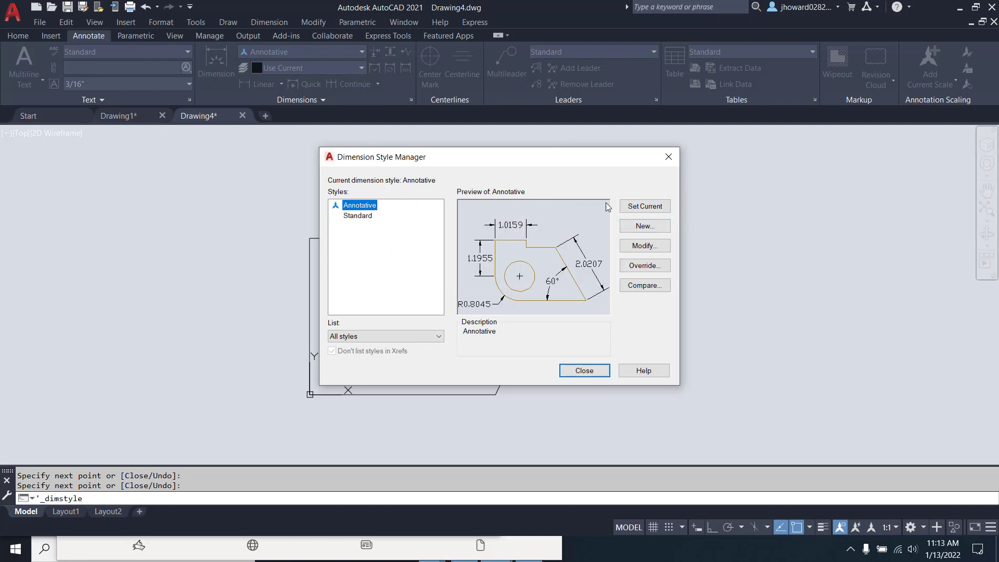
click(644, 245)
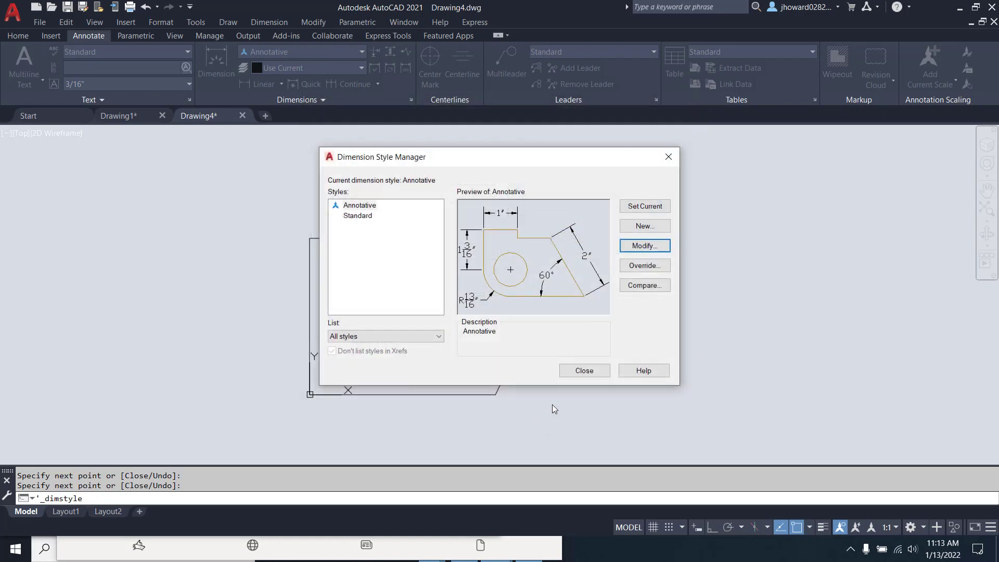
click(583, 370)
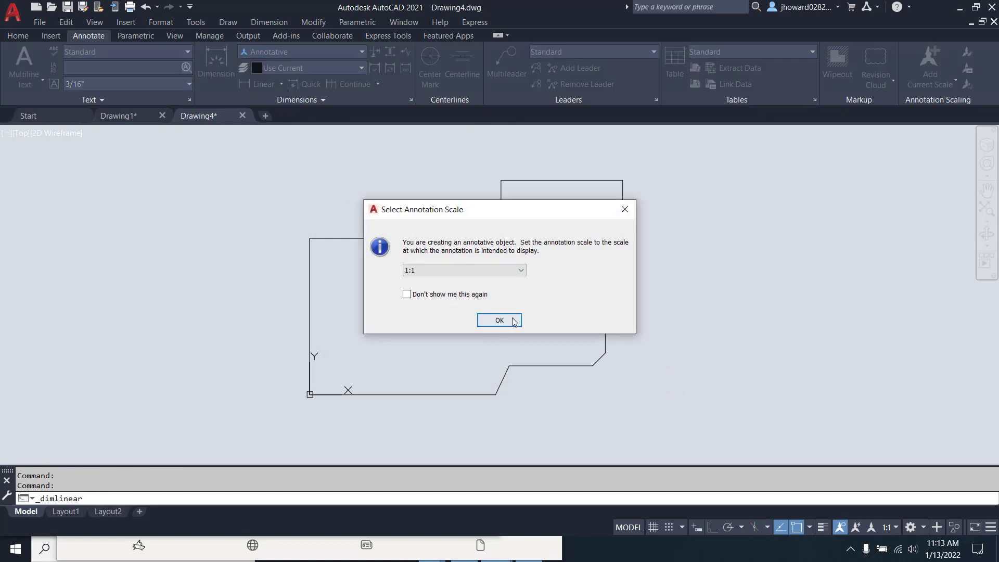
mouse_move(510, 294)
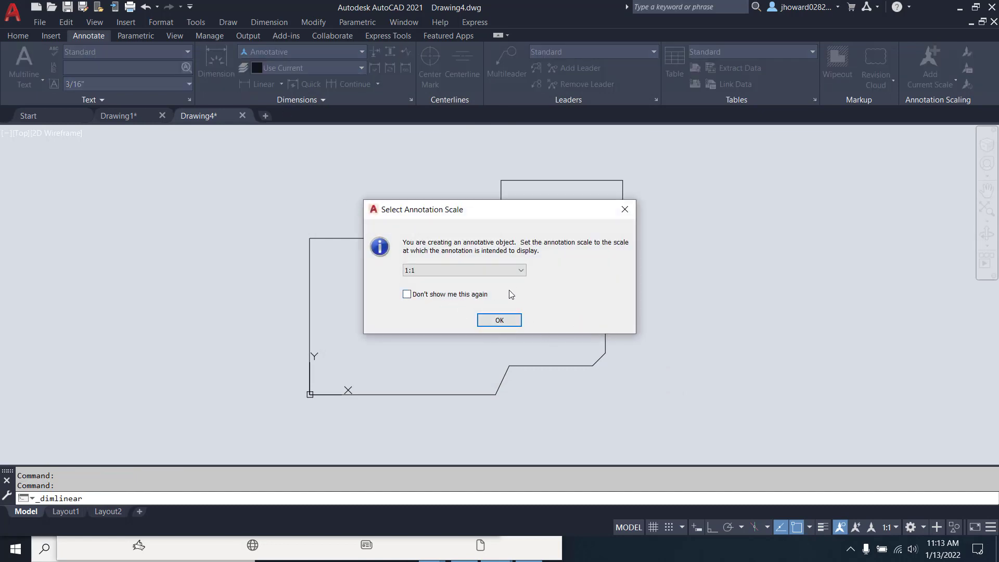
Set the annotation scale to 1/4" = 1'-0" in the dialog and keep it in the drawing's scale list.
click(464, 269)
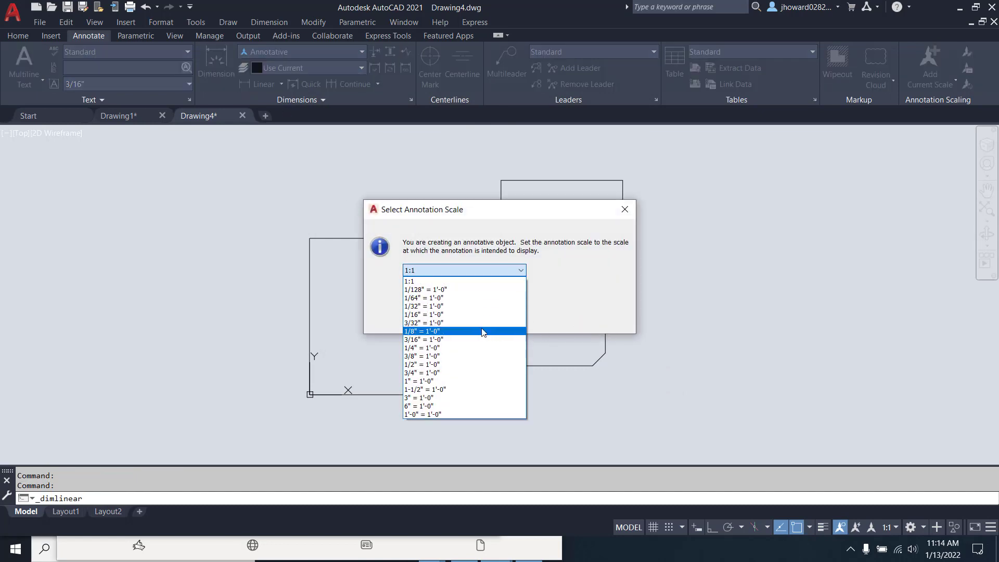
click(422, 347)
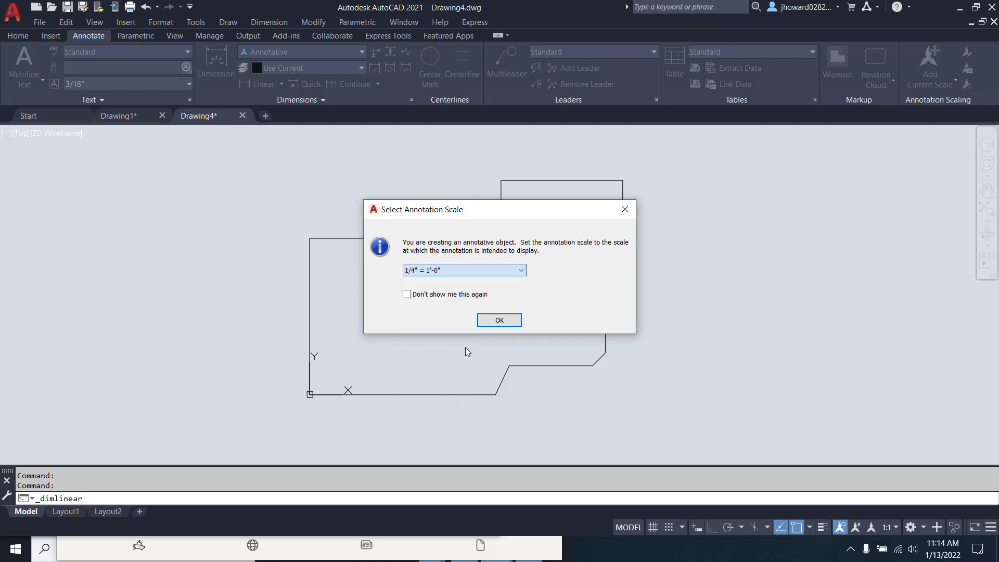
click(500, 320)
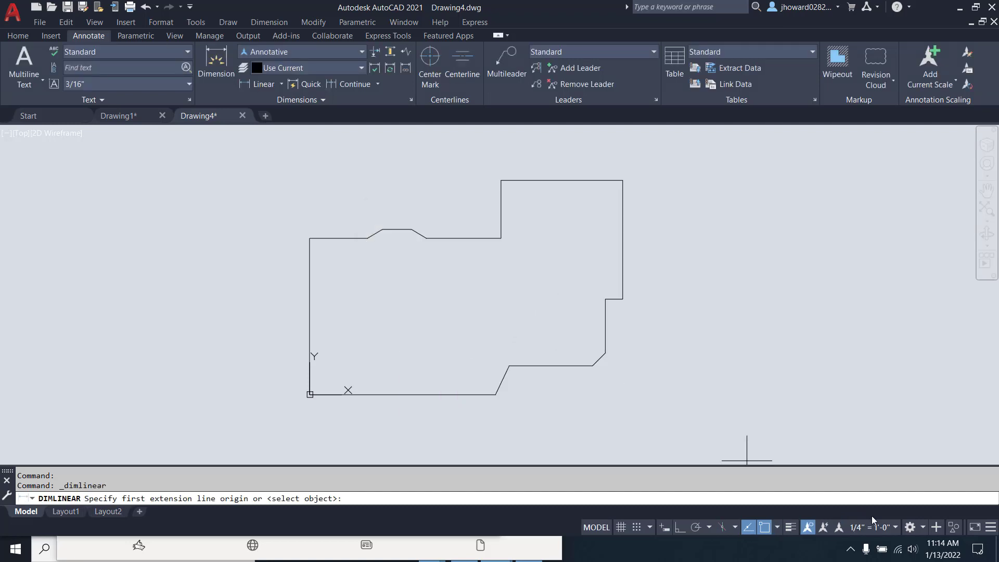
click(881, 527)
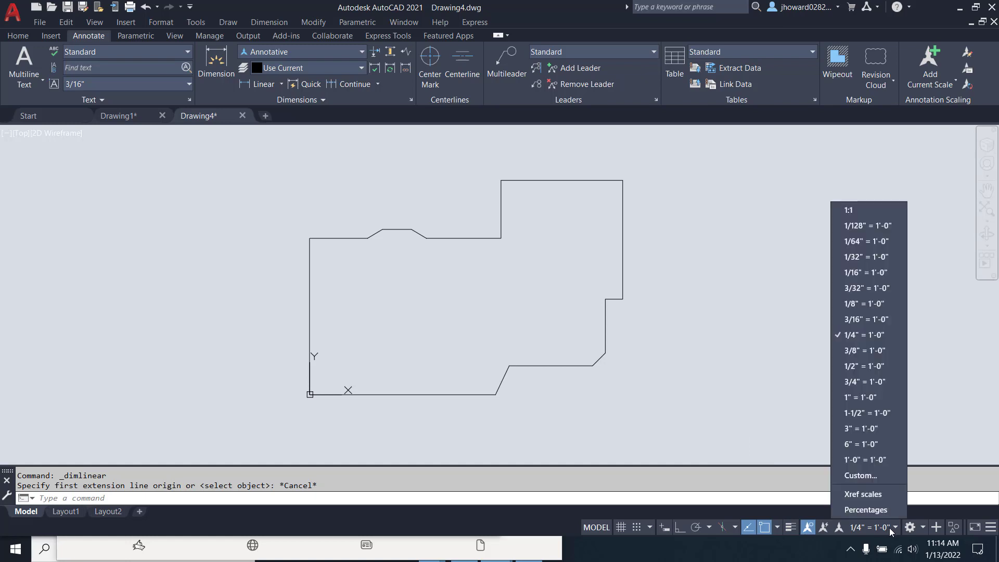
click(865, 334)
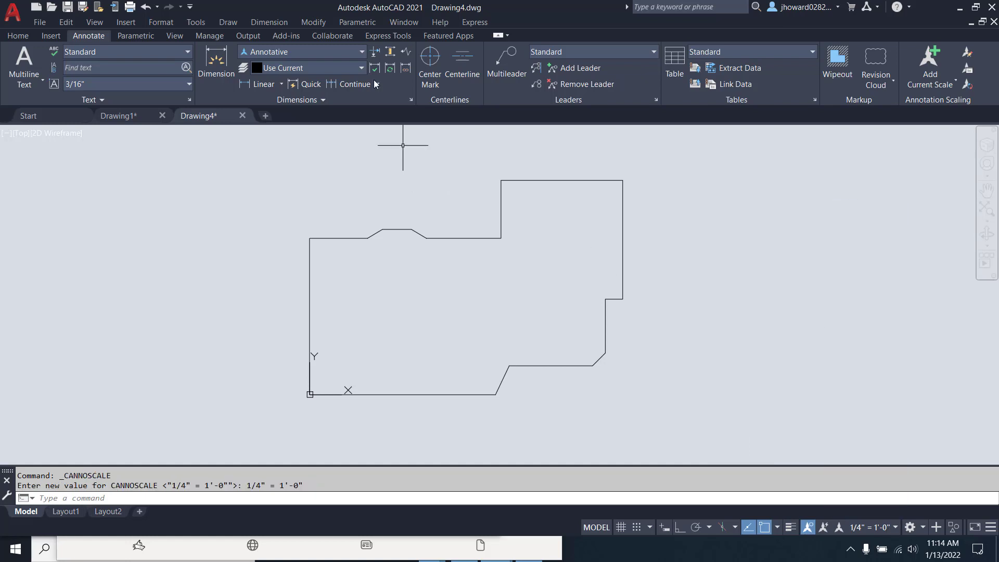
Place the 11'-3½" linear dimension above the top-left edge of the footprint.
click(264, 83)
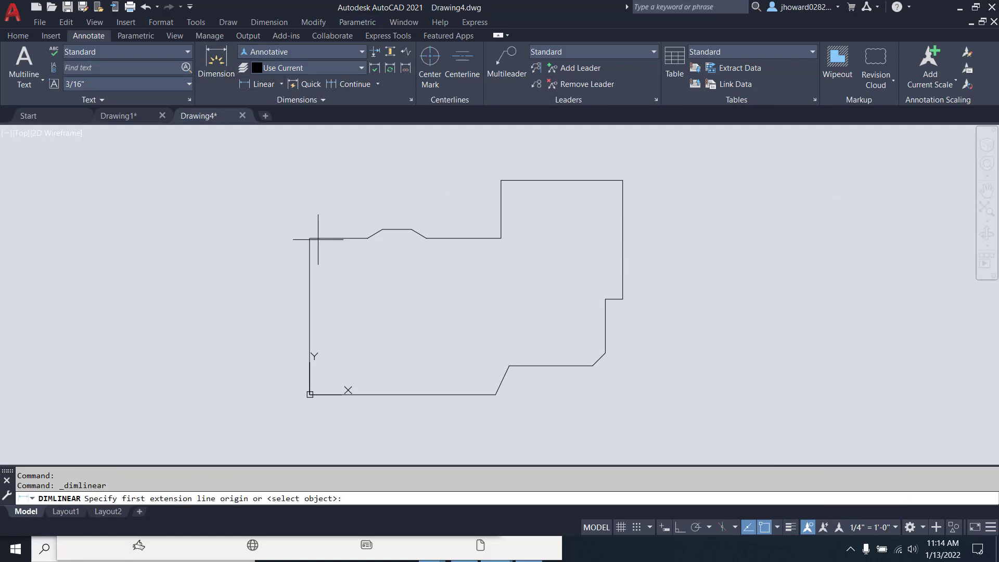
click(368, 206)
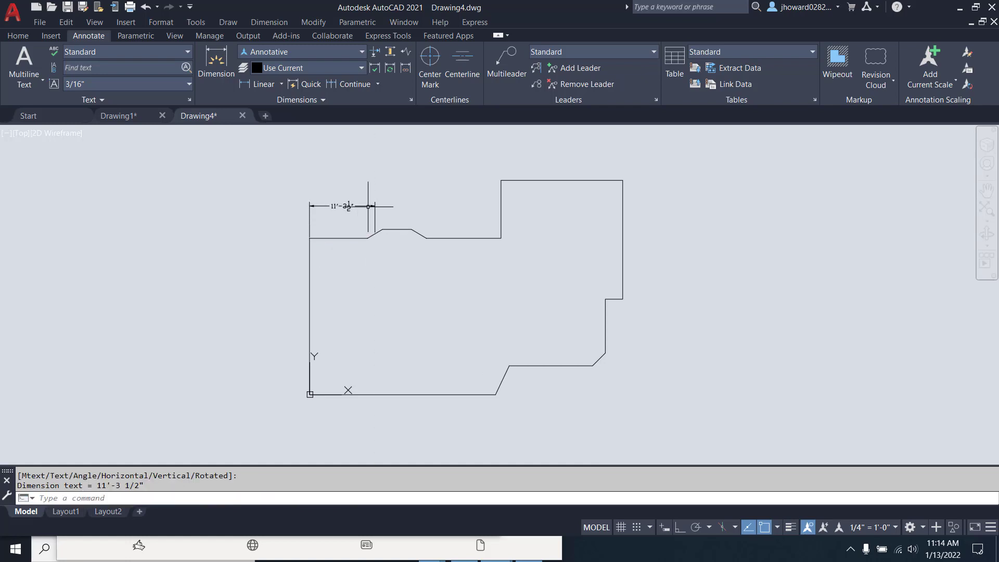
mouse_move(468, 221)
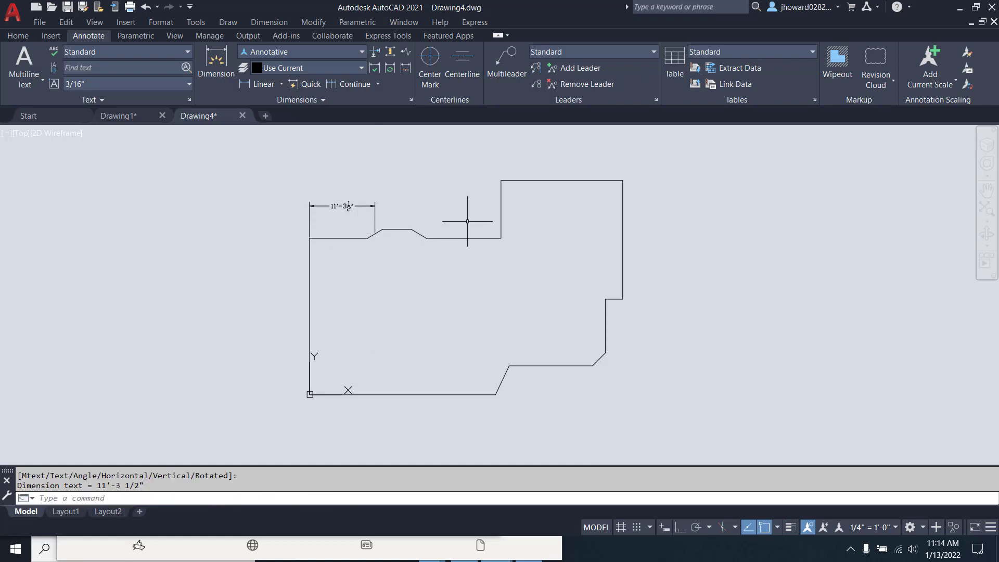